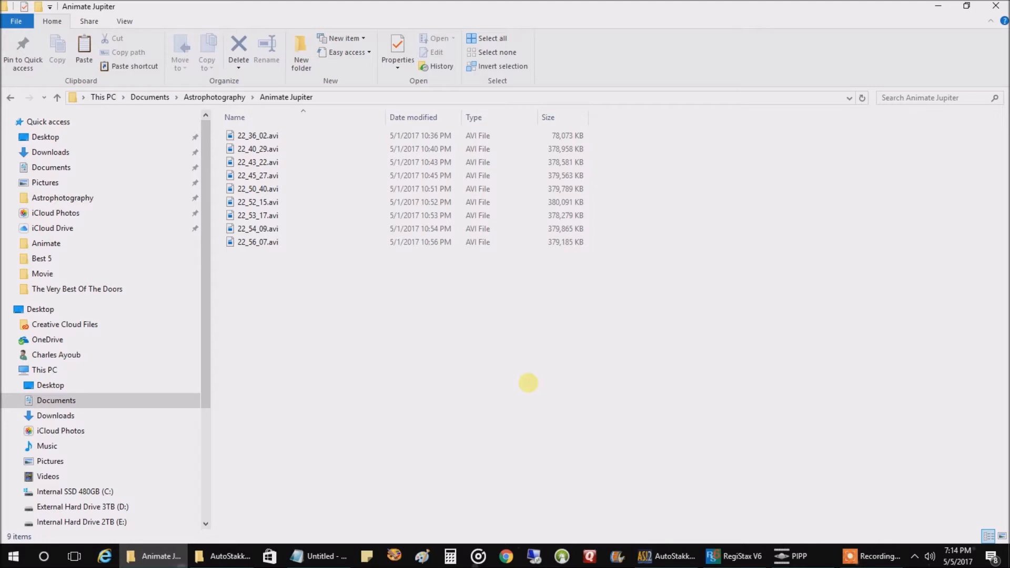
{"action": "mouse_move", "coordinate": [457, 241]}
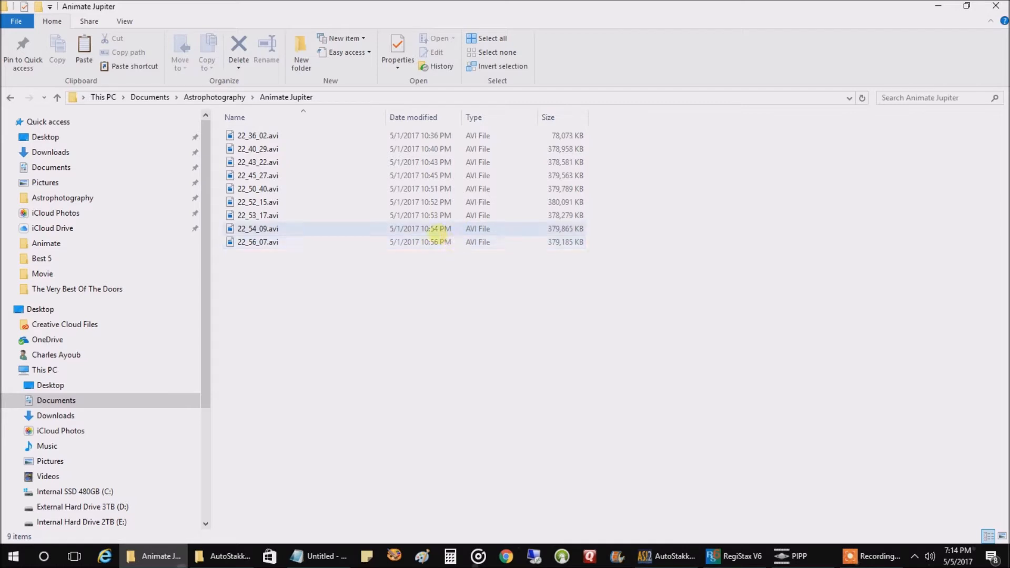
Launch AutoStakkert! from the taskbar over the Animate Jupiter folder of nine AVI captures
{"action": "left_click", "coordinate": [308, 353]}
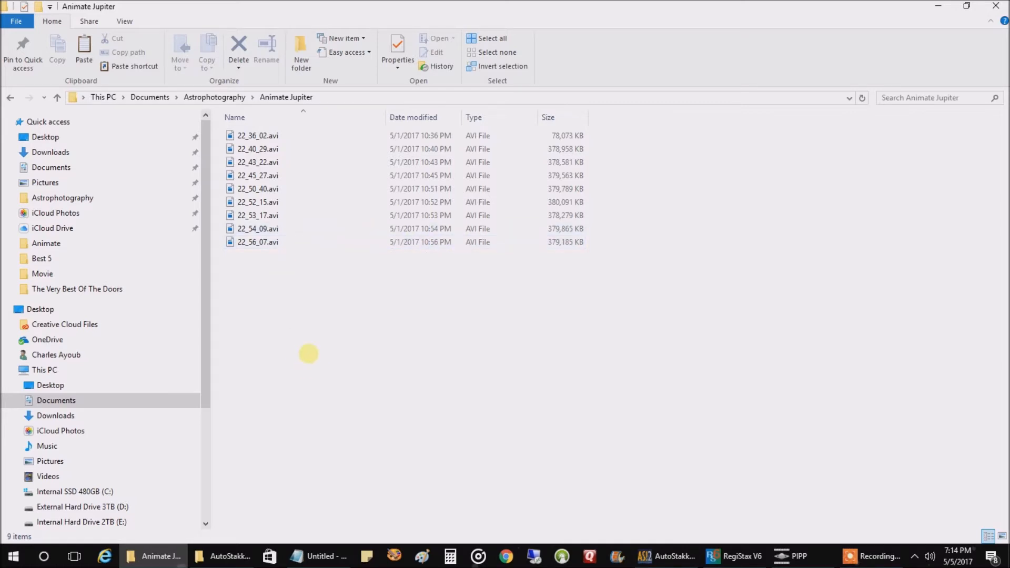
{"action": "mouse_move", "coordinate": [395, 310]}
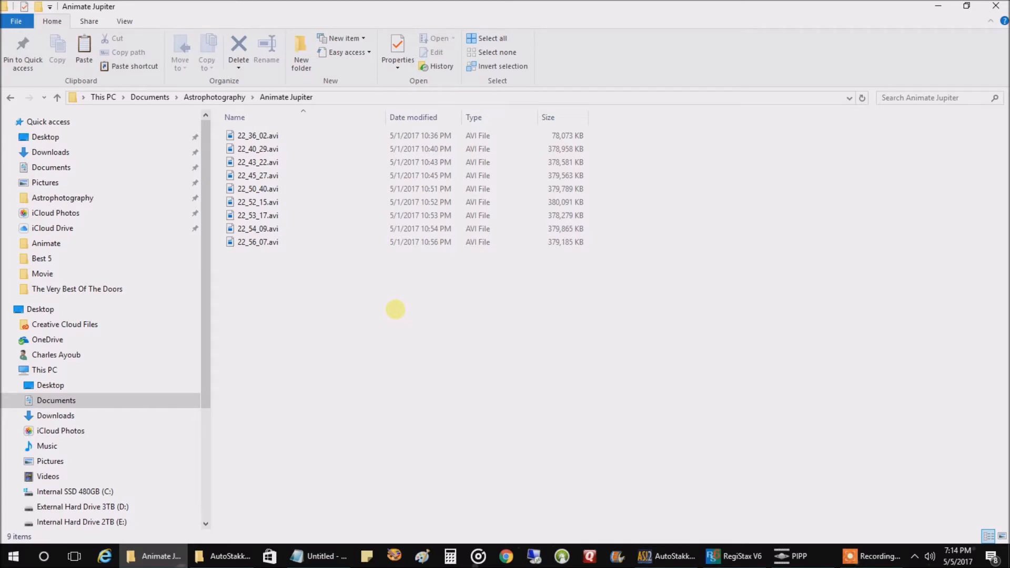
{"action": "mouse_move", "coordinate": [307, 189]}
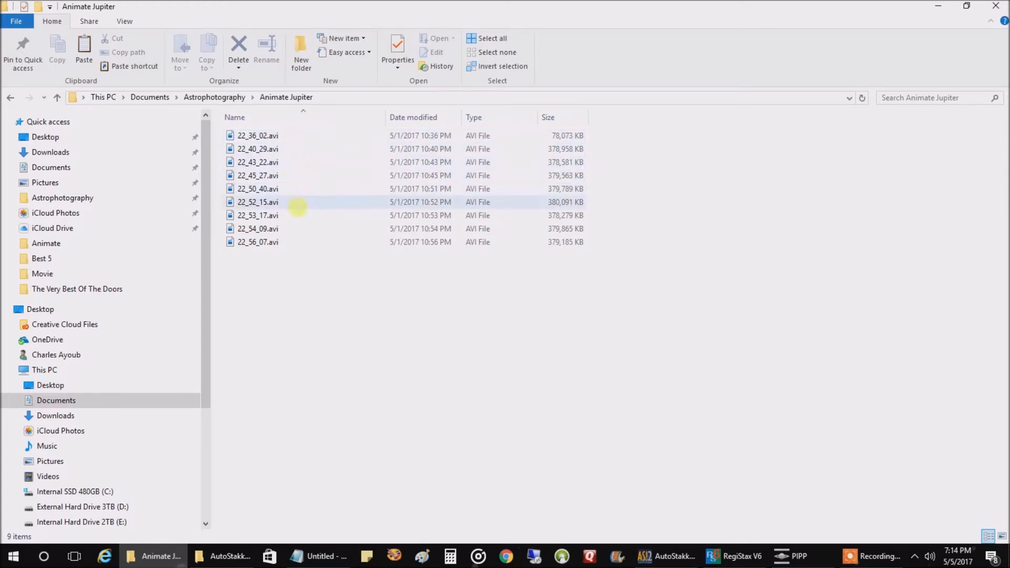
{"action": "mouse_move", "coordinate": [387, 258]}
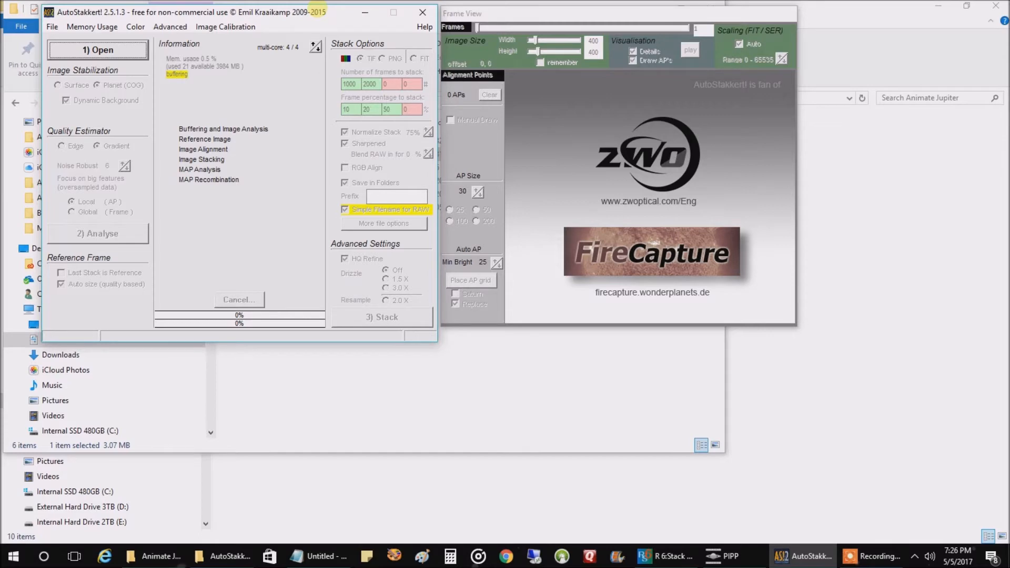
{"action": "mouse_move", "coordinate": [190, 66]}
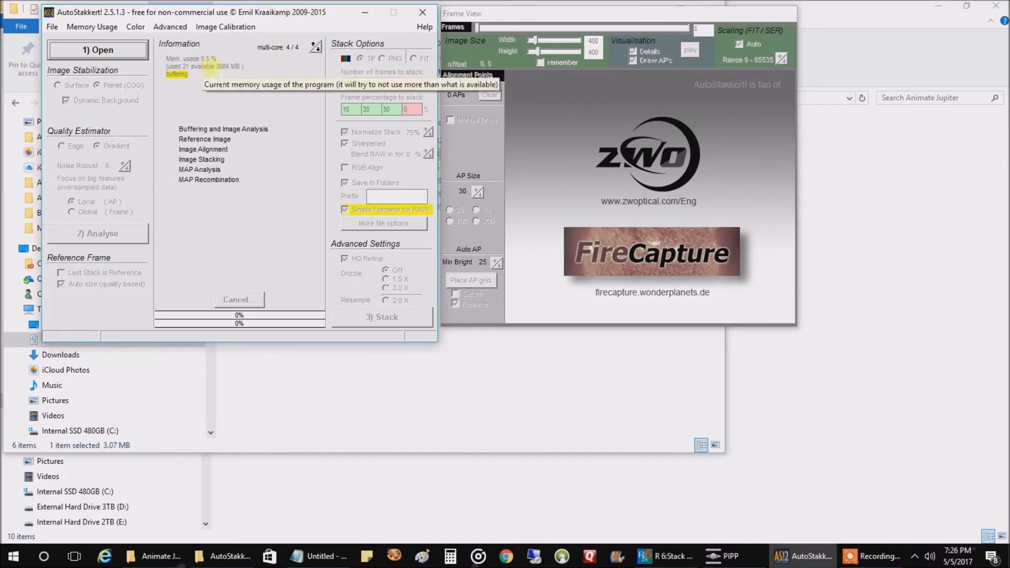
Start opening the 22_36_02.avi Jupiter recording in AutoStakkert!
{"action": "left_click", "coordinate": [98, 50]}
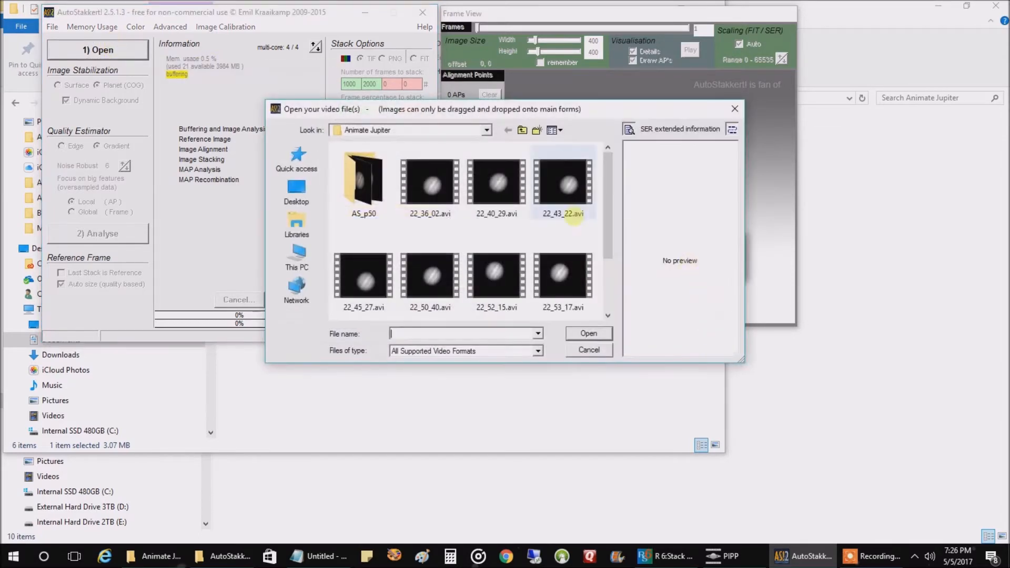
{"action": "mouse_move", "coordinate": [496, 184]}
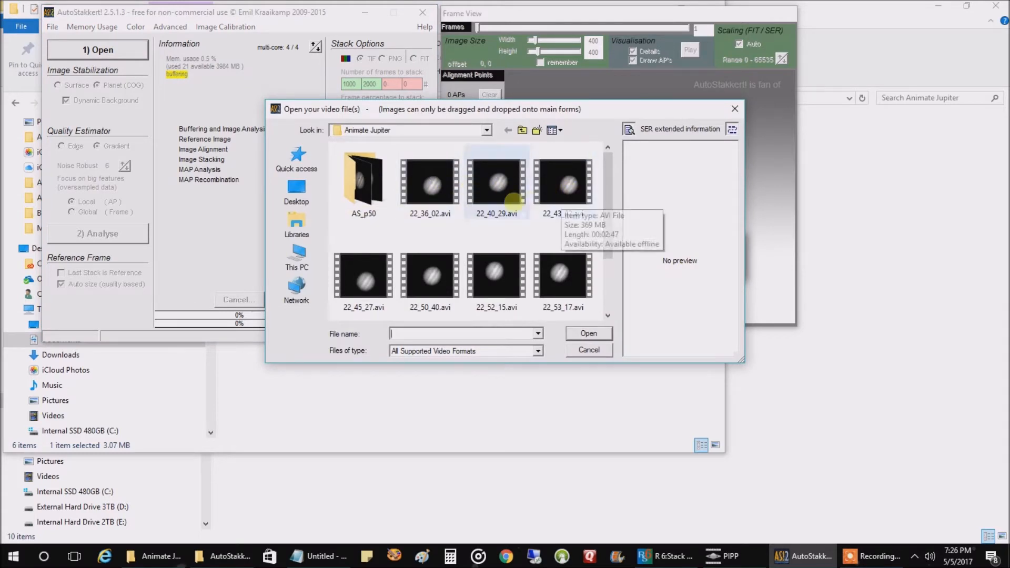
{"action": "mouse_move", "coordinate": [429, 186]}
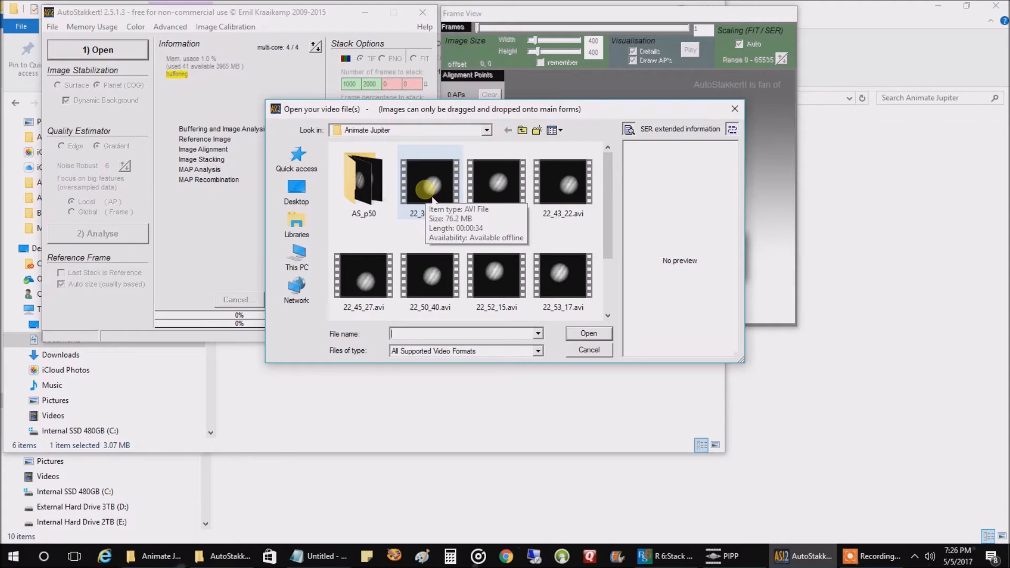
{"action": "mouse_move", "coordinate": [433, 189]}
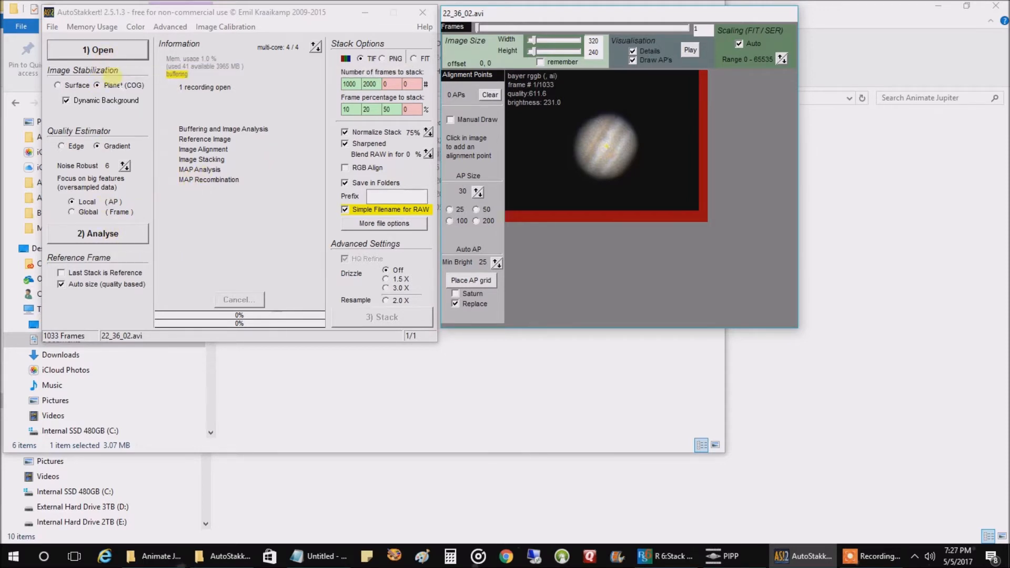
Analyse 22_36_02.avi's frames and place 25 alignment points across Jupiter's disc
{"action": "left_click", "coordinate": [97, 234]}
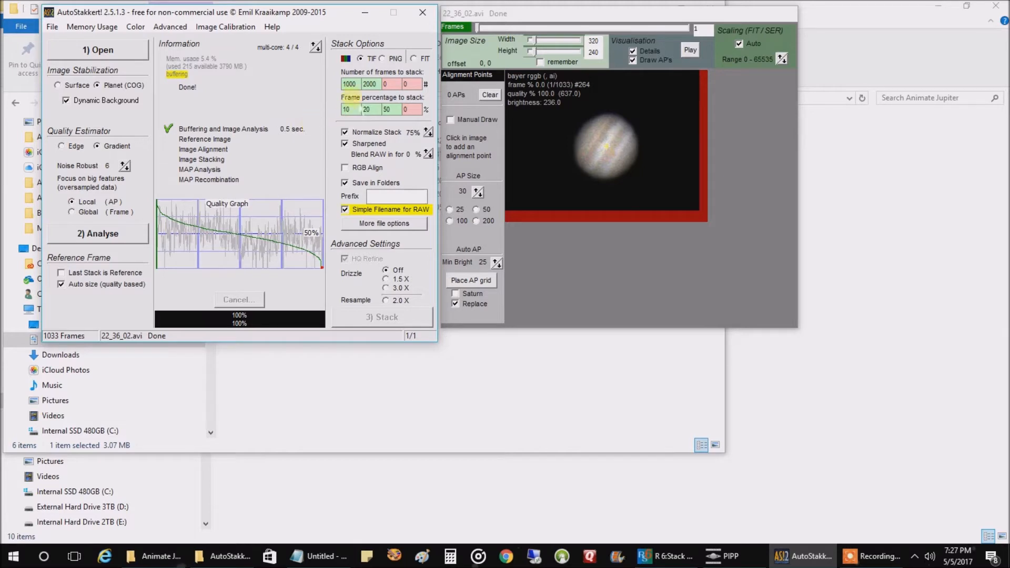
{"action": "triple_click", "coordinate": [350, 109]}
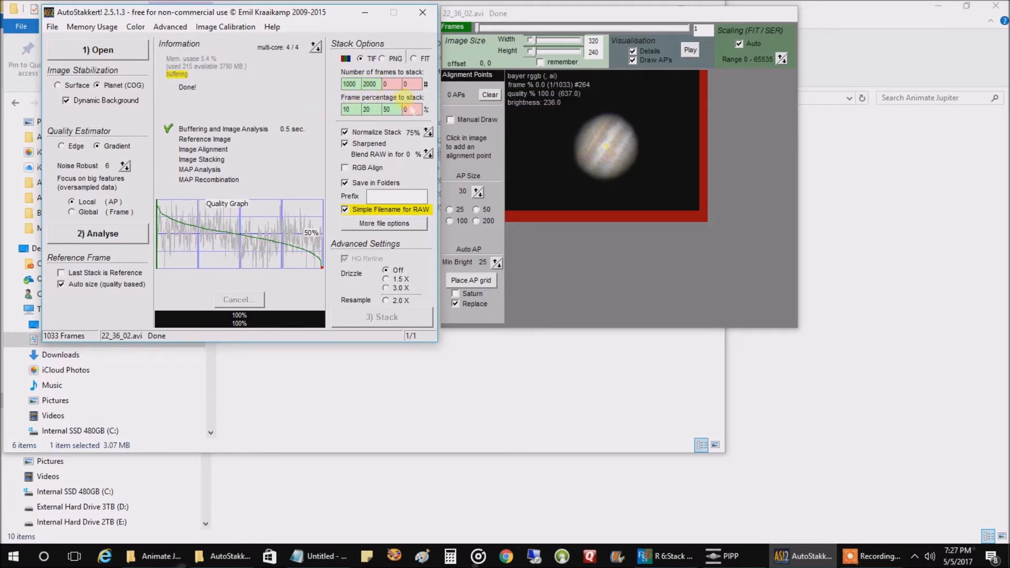
{"action": "mouse_move", "coordinate": [407, 84]}
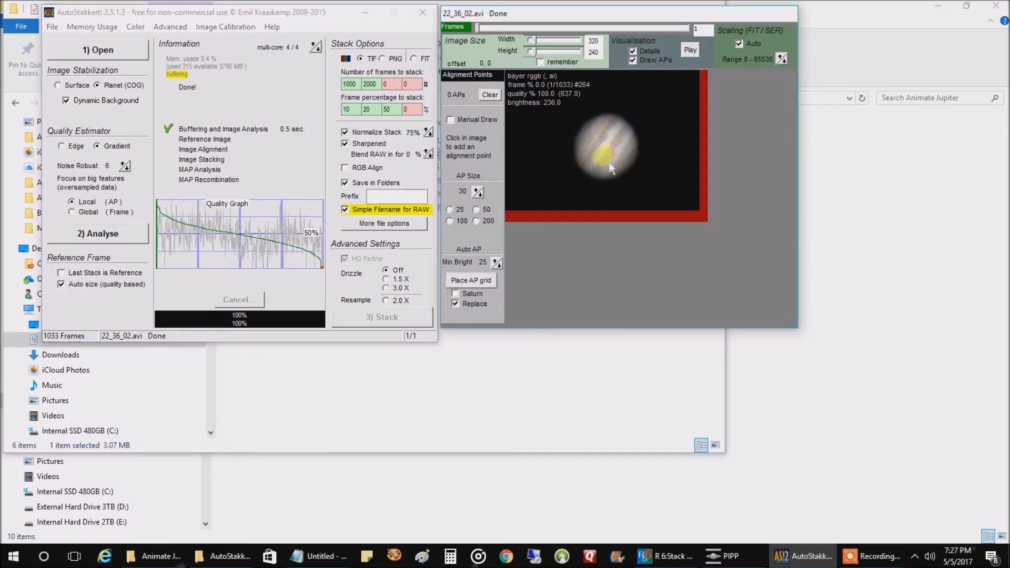
{"action": "left_click", "coordinate": [606, 158]}
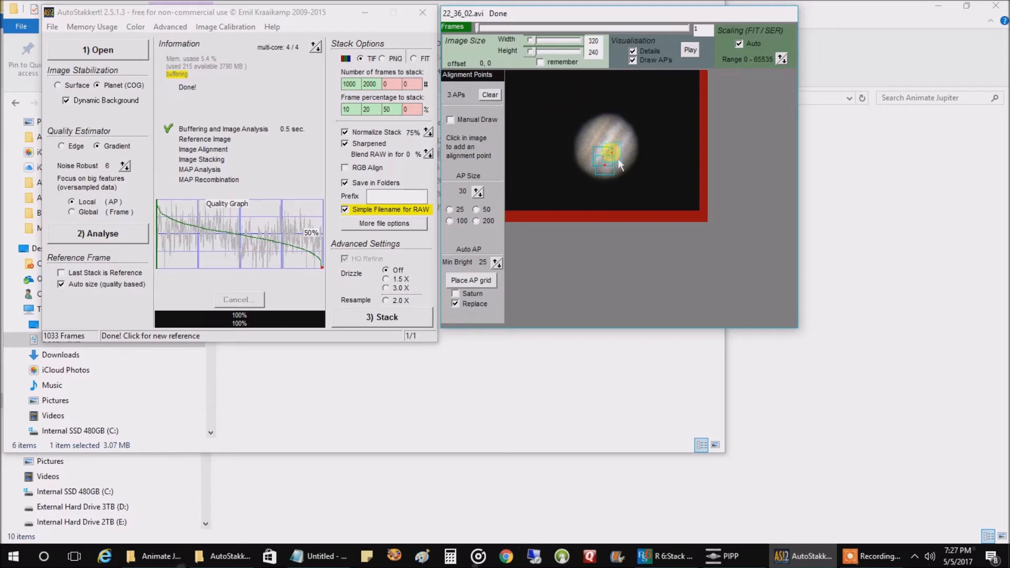
{"action": "left_click", "coordinate": [616, 163]}
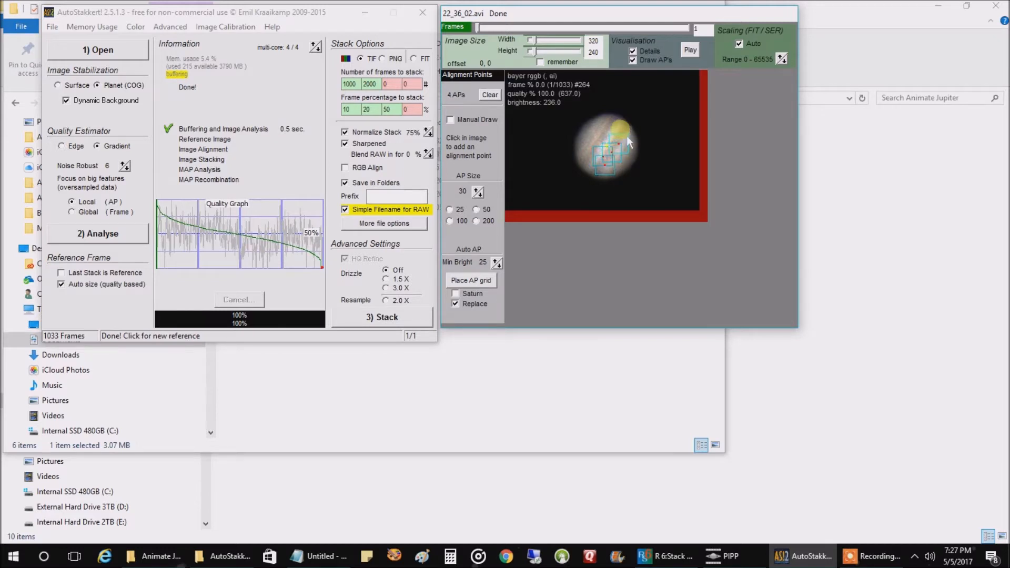
{"action": "left_click", "coordinate": [611, 158]}
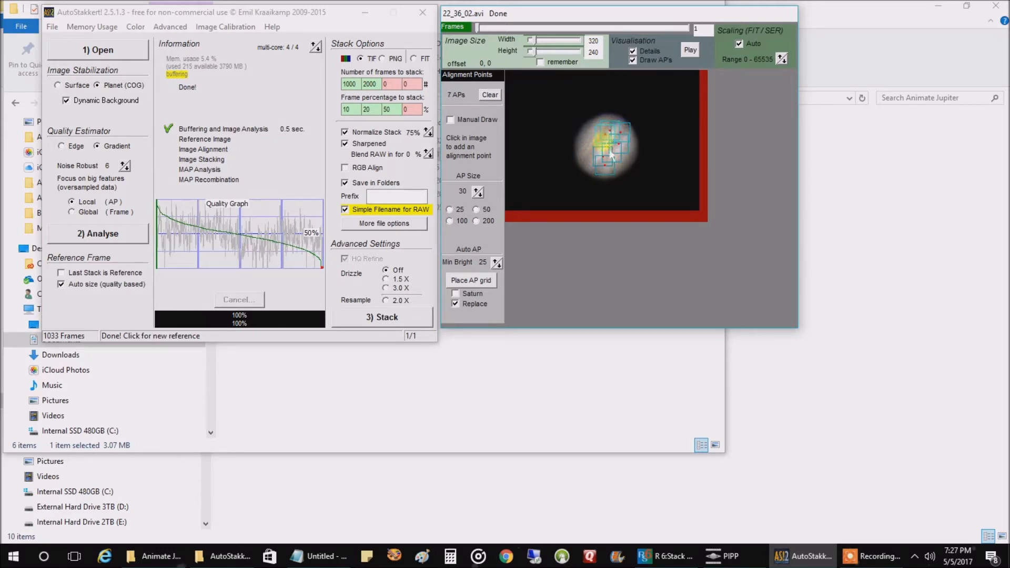
{"action": "left_click", "coordinate": [588, 160]}
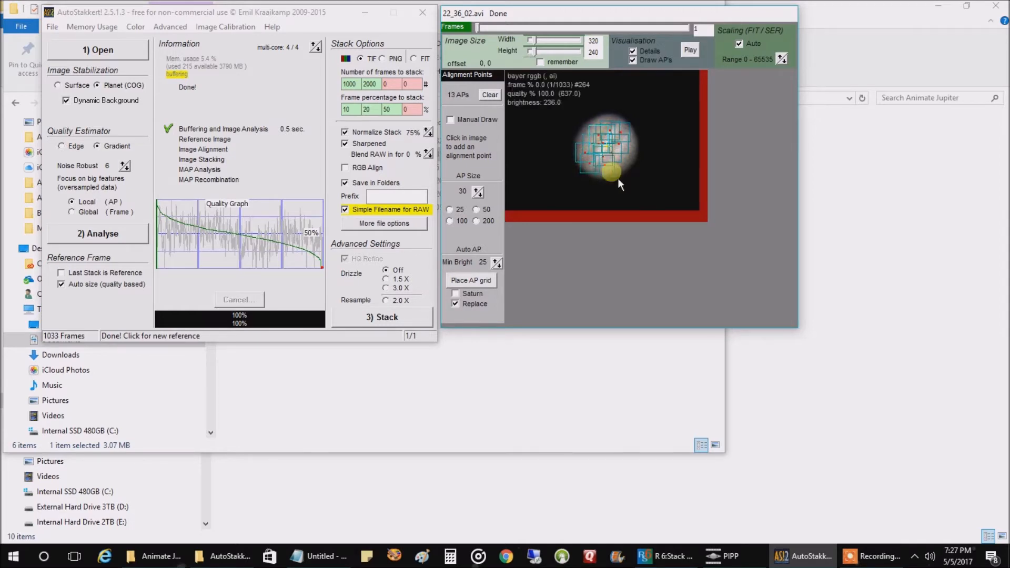
{"action": "left_click", "coordinate": [636, 148]}
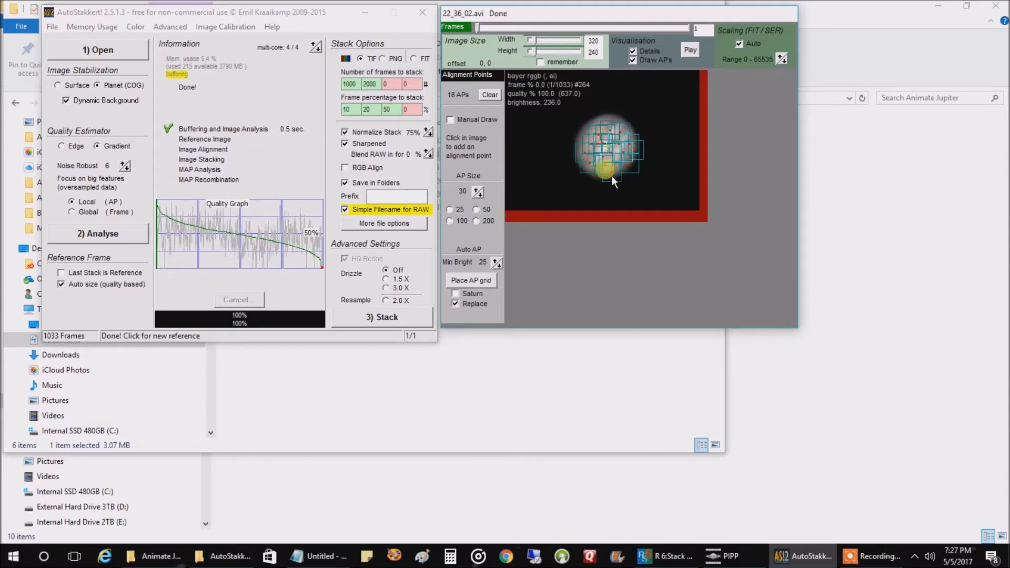
{"action": "left_click", "coordinate": [617, 119]}
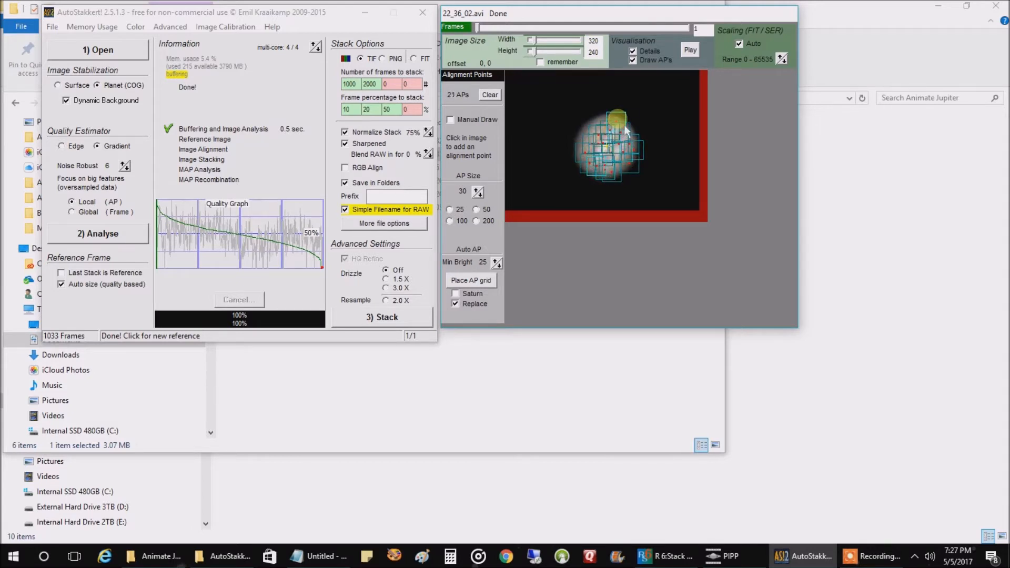
{"action": "left_click", "coordinate": [591, 122]}
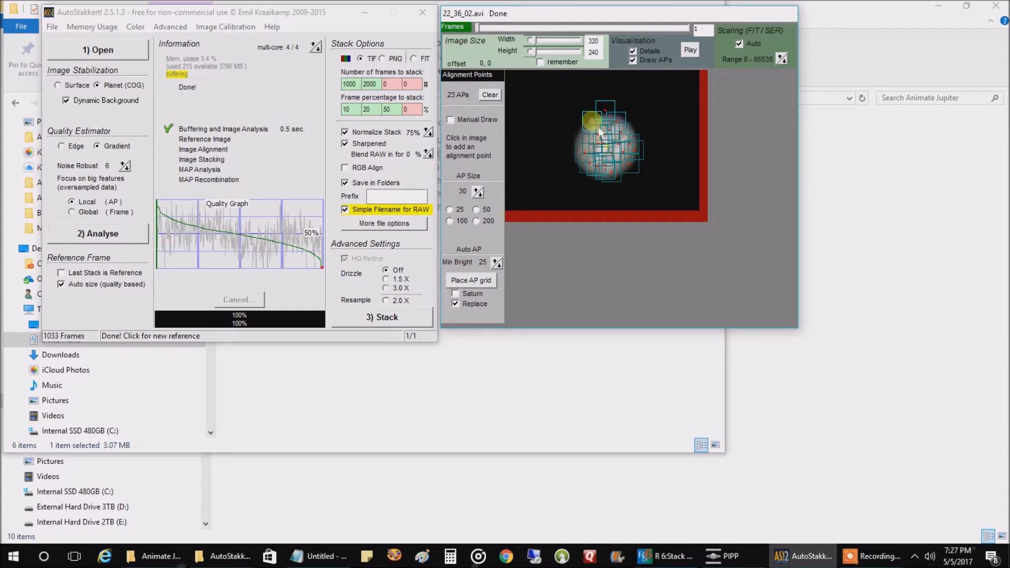
{"action": "left_click", "coordinate": [623, 161]}
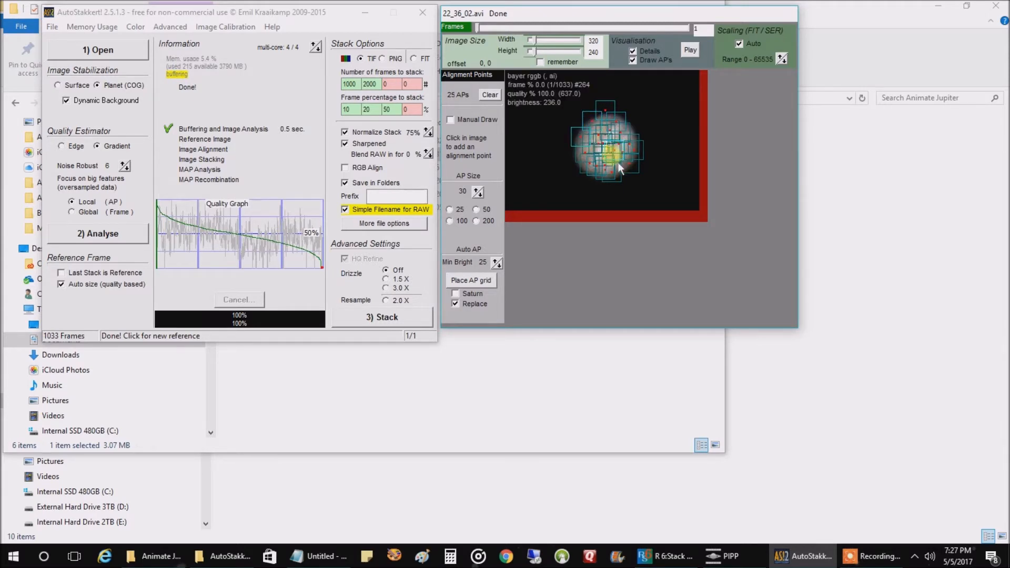
{"action": "left_click", "coordinate": [384, 316]}
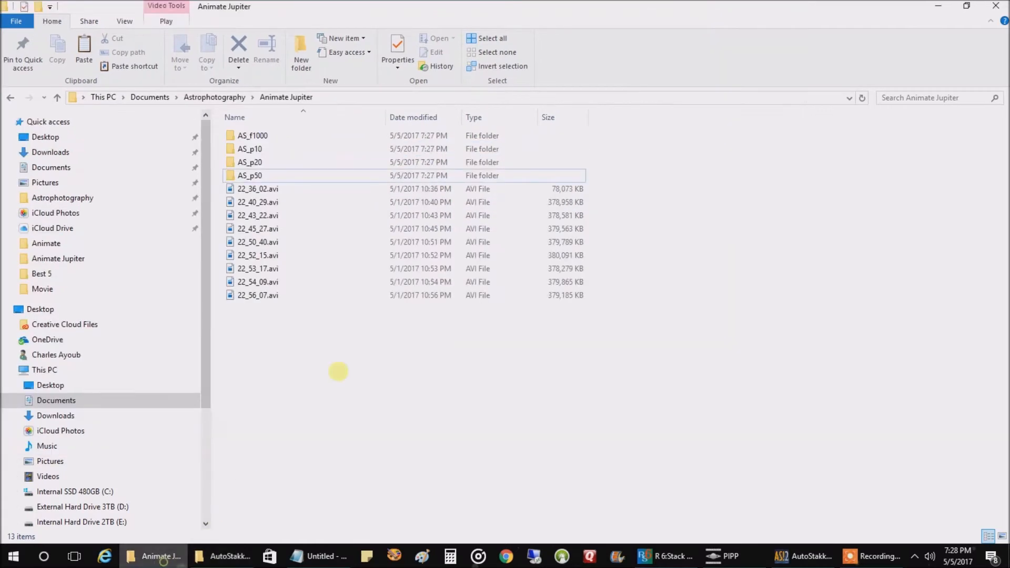
Preview the stacked Jupiter results, then browse to Animate Jupiter's Stacked Data folder
{"action": "left_click", "coordinate": [253, 135]}
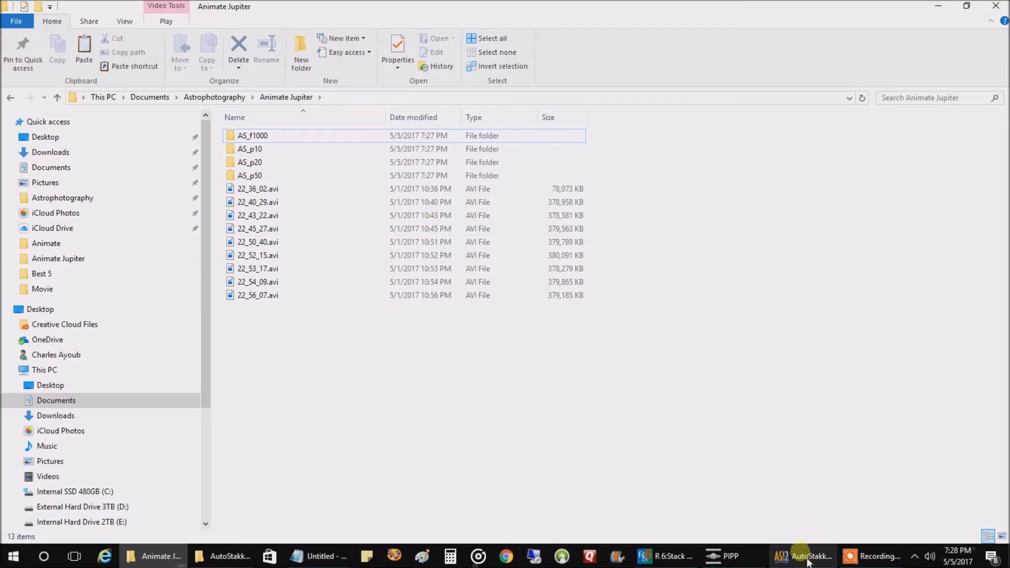
{"action": "left_click", "coordinate": [809, 556]}
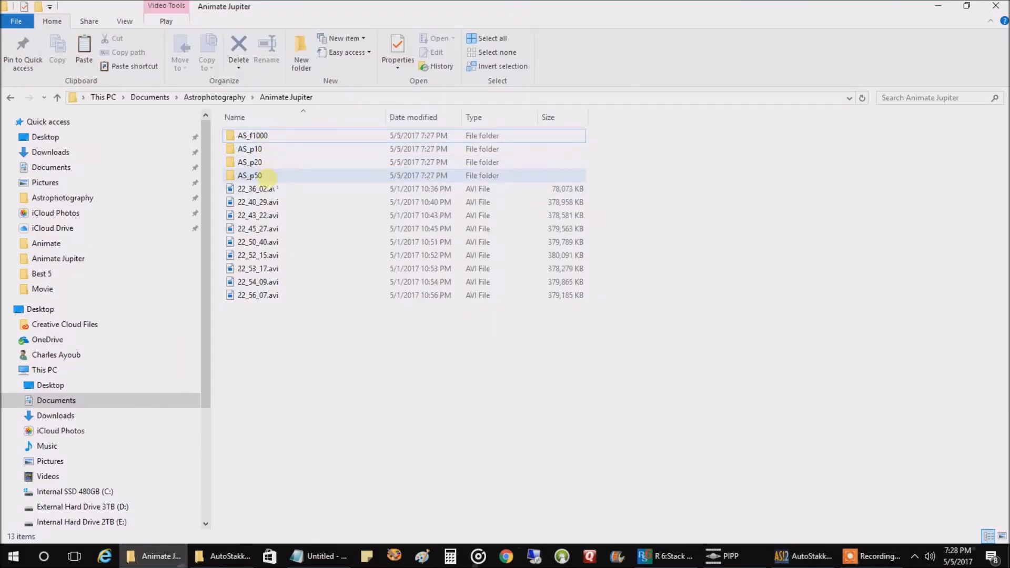
{"action": "left_click", "coordinate": [225, 556]}
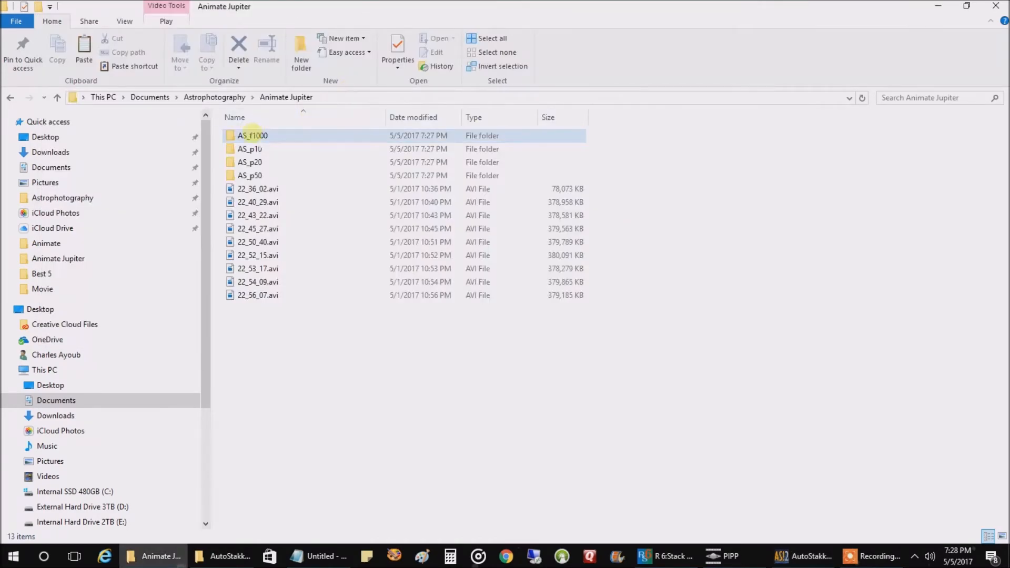
{"action": "left_click", "coordinate": [250, 149]}
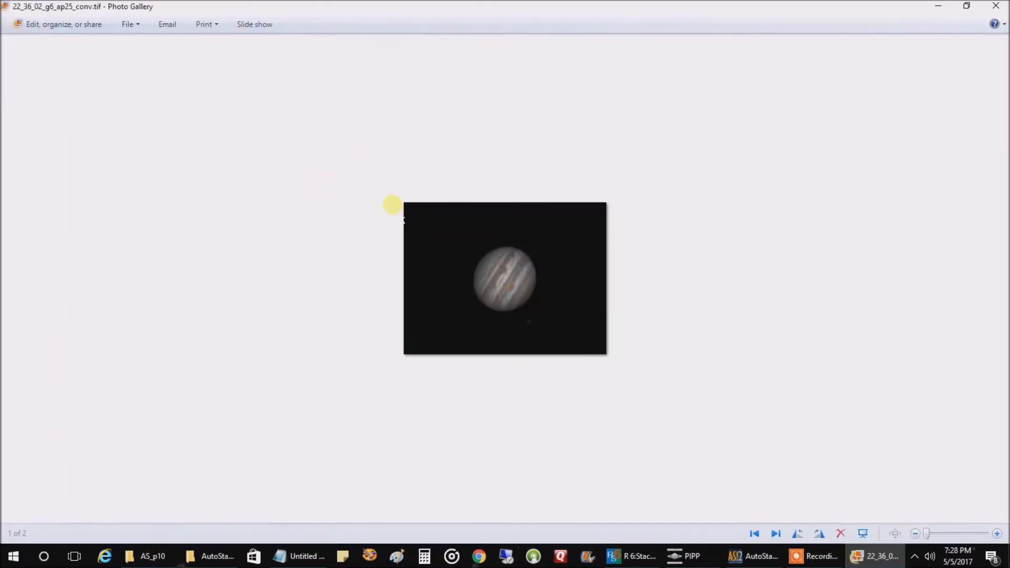
{"action": "left_click", "coordinate": [152, 556]}
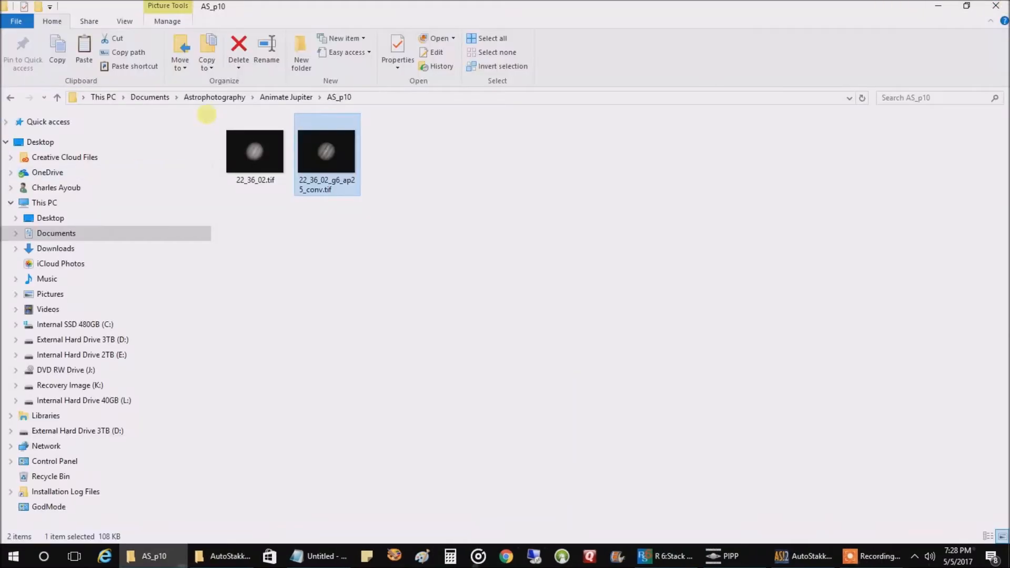
{"action": "left_click", "coordinate": [286, 97]}
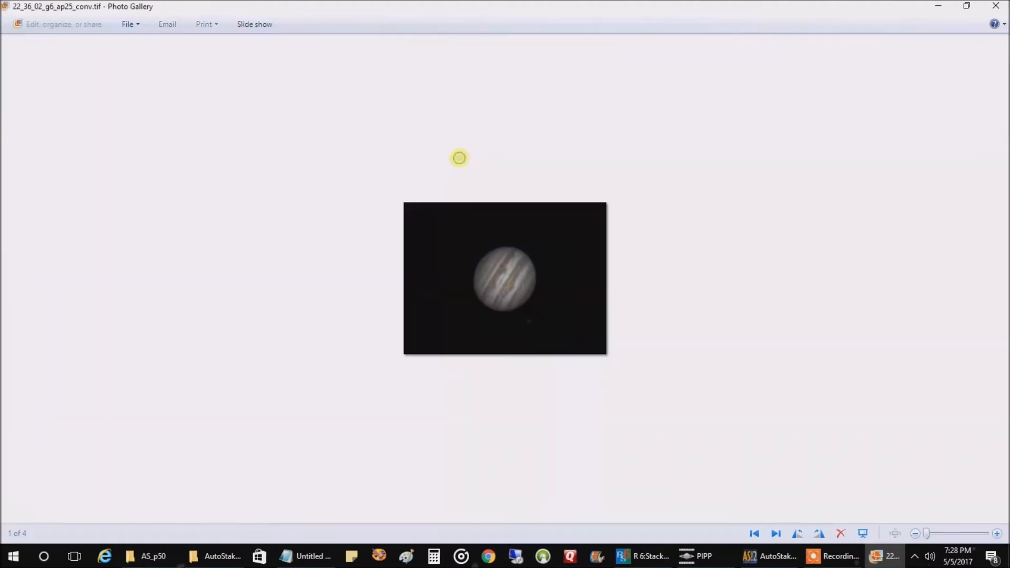
{"action": "mouse_move", "coordinate": [500, 156]}
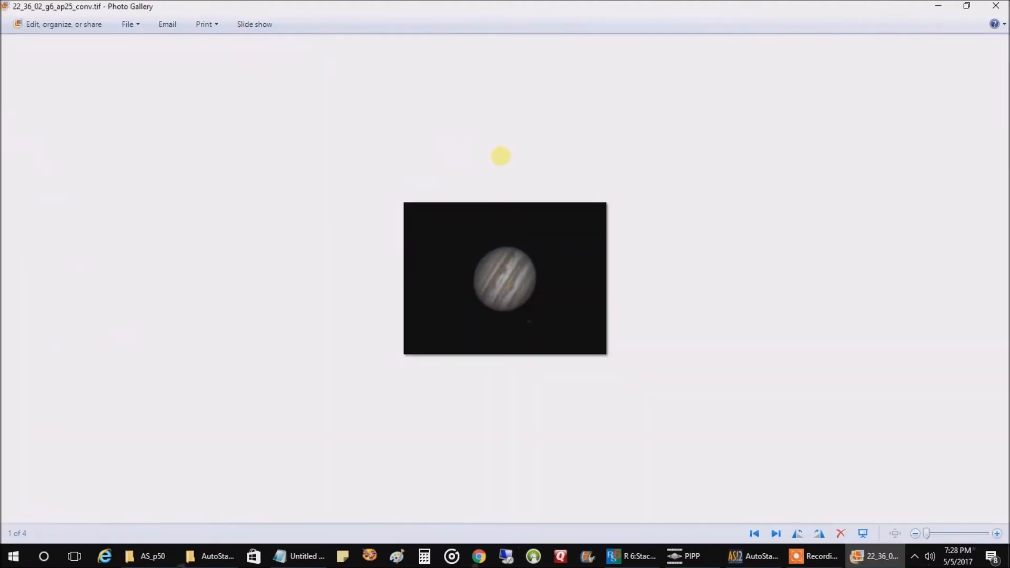
{"action": "left_click", "coordinate": [153, 556]}
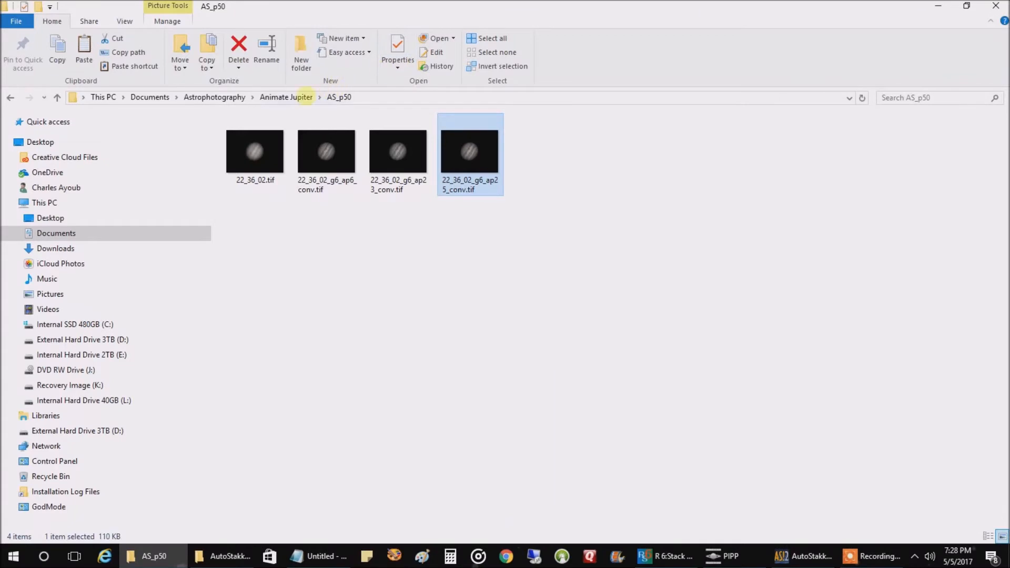
{"action": "left_click", "coordinate": [285, 97]}
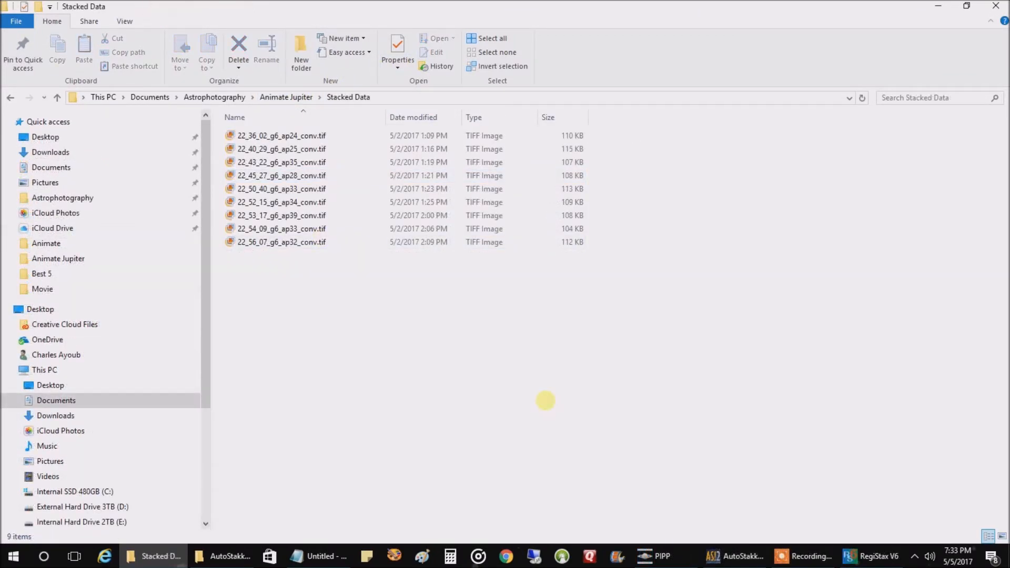
{"action": "mouse_move", "coordinate": [502, 393]}
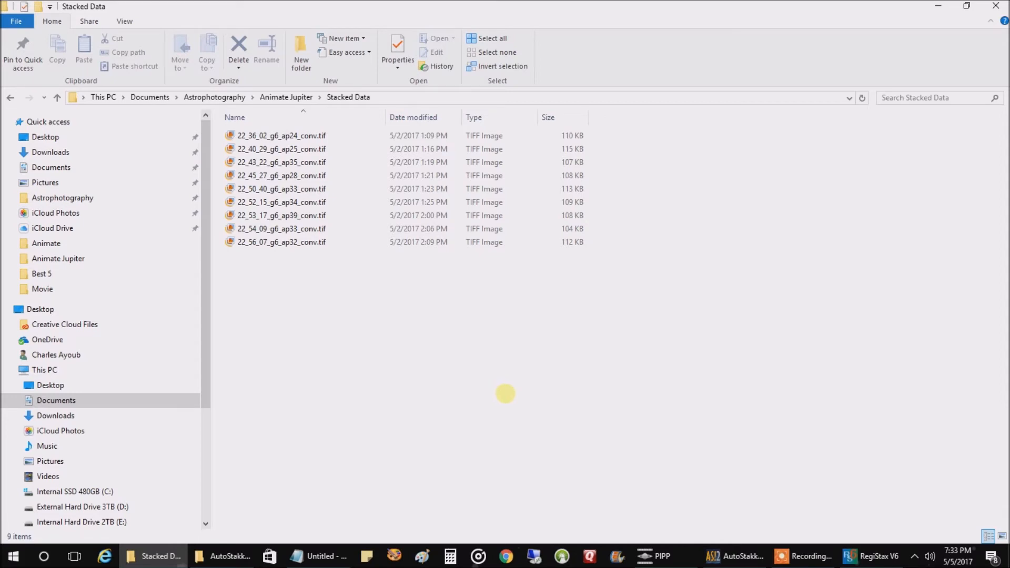
{"action": "mouse_move", "coordinate": [876, 556]}
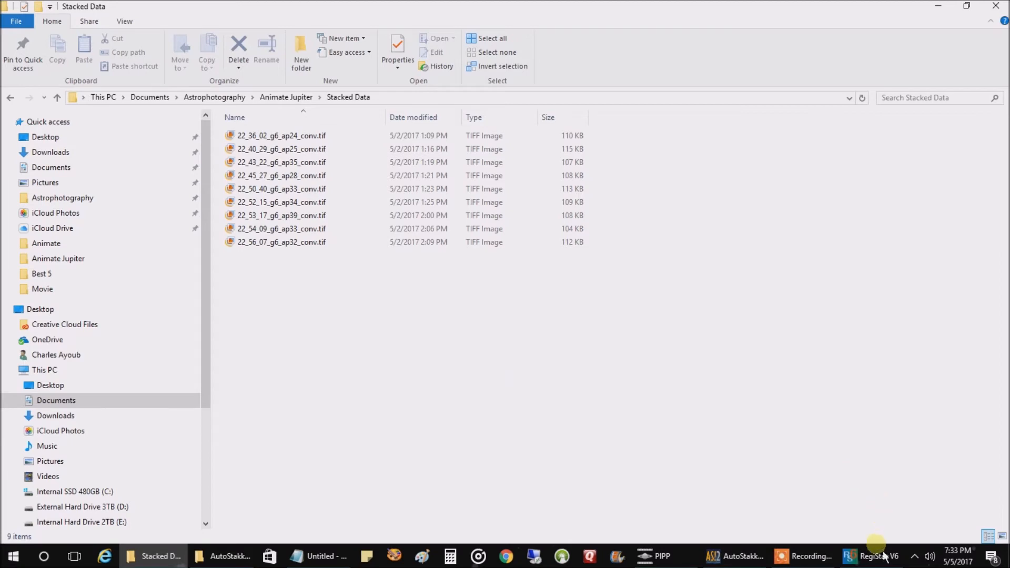
Load 22_36_02_g6_ap24_conv.tif from Stacked Data into RegiStax 6's wavelet view
{"action": "left_click", "coordinate": [879, 556]}
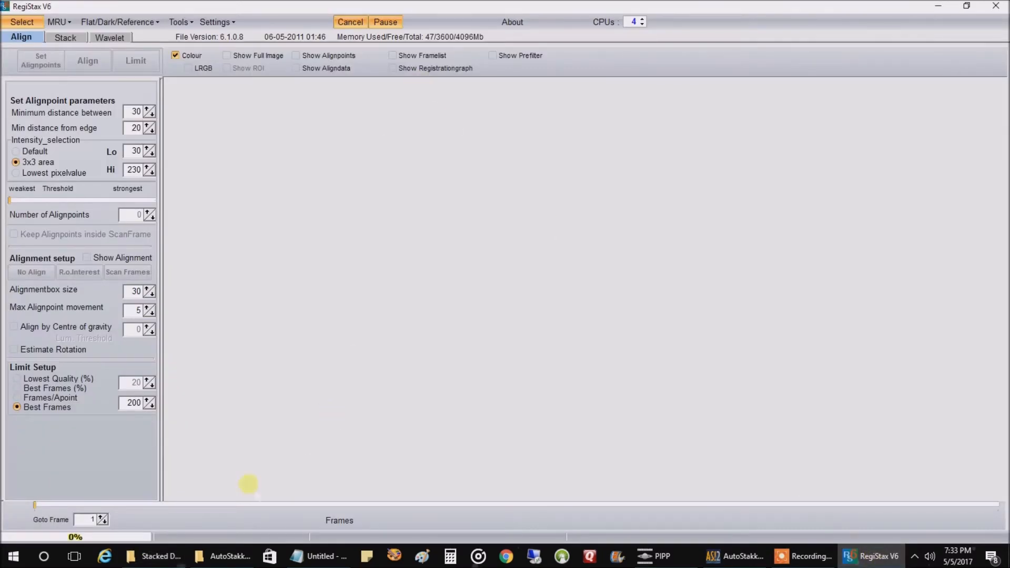
{"action": "left_click", "coordinate": [153, 556]}
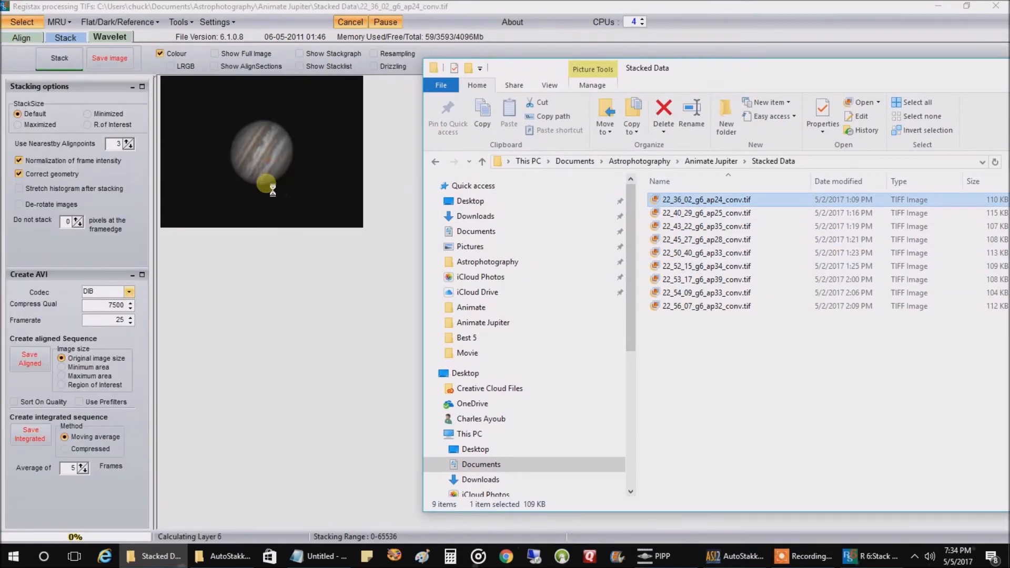
{"action": "left_click", "coordinate": [109, 37]}
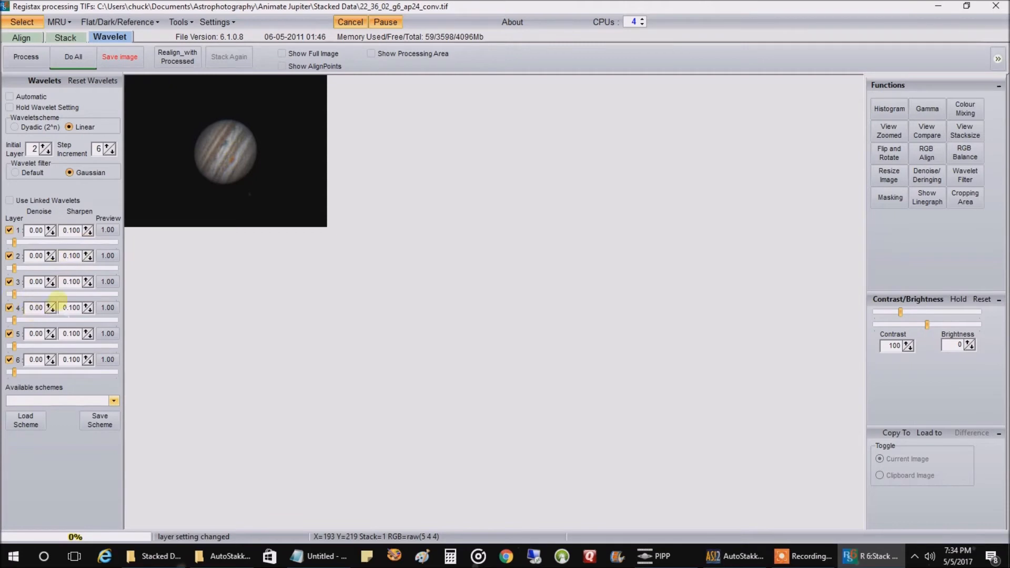
{"action": "mouse_move", "coordinate": [71, 308]}
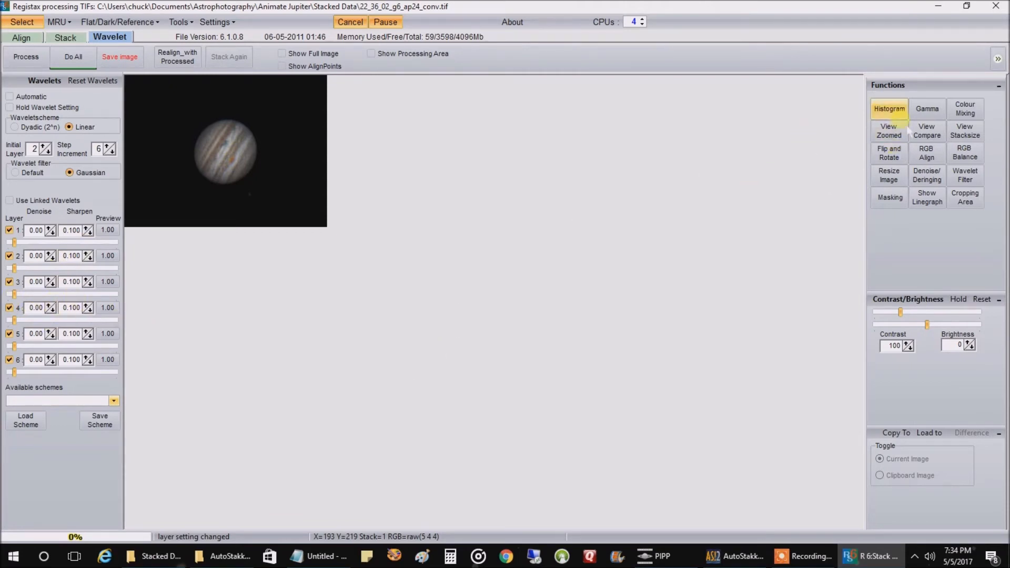
Show the RGB histogram of the loaded Jupiter image in RegiStax
{"action": "left_click", "coordinate": [889, 108]}
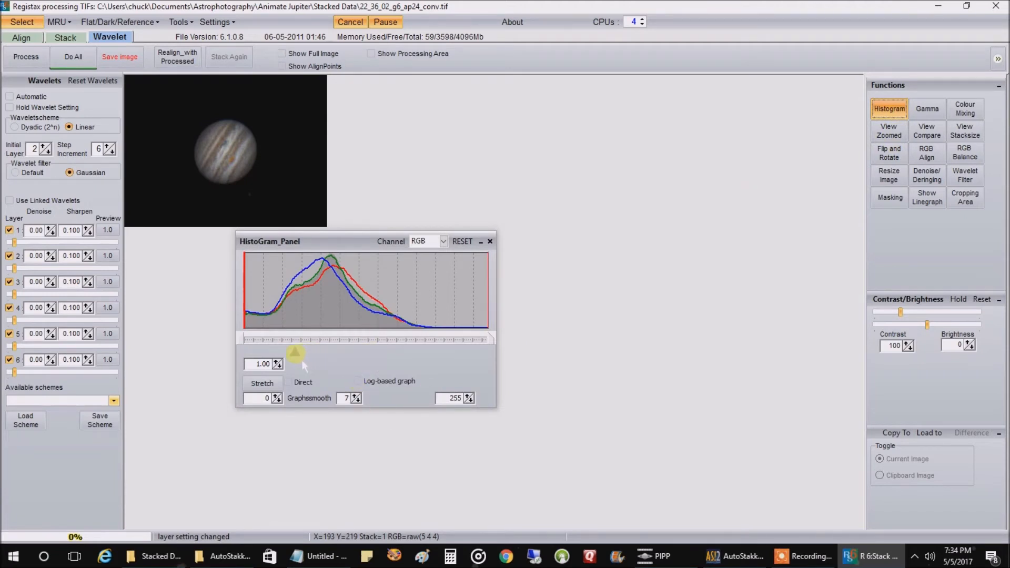
{"action": "mouse_move", "coordinate": [294, 357]}
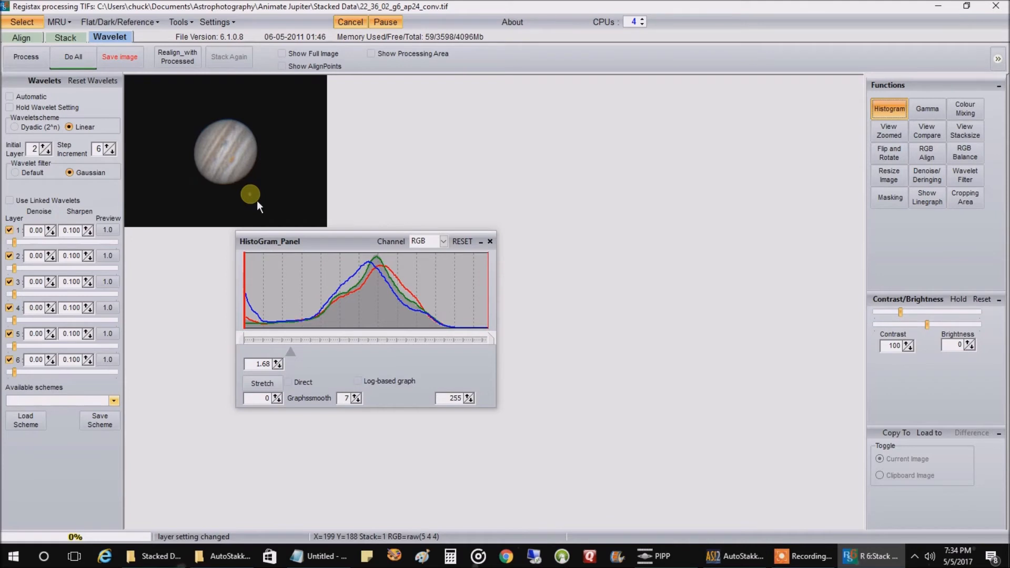
Save the brightened Jupiter image (histogram 1.68) as JPEG named 1
{"action": "left_click", "coordinate": [120, 57]}
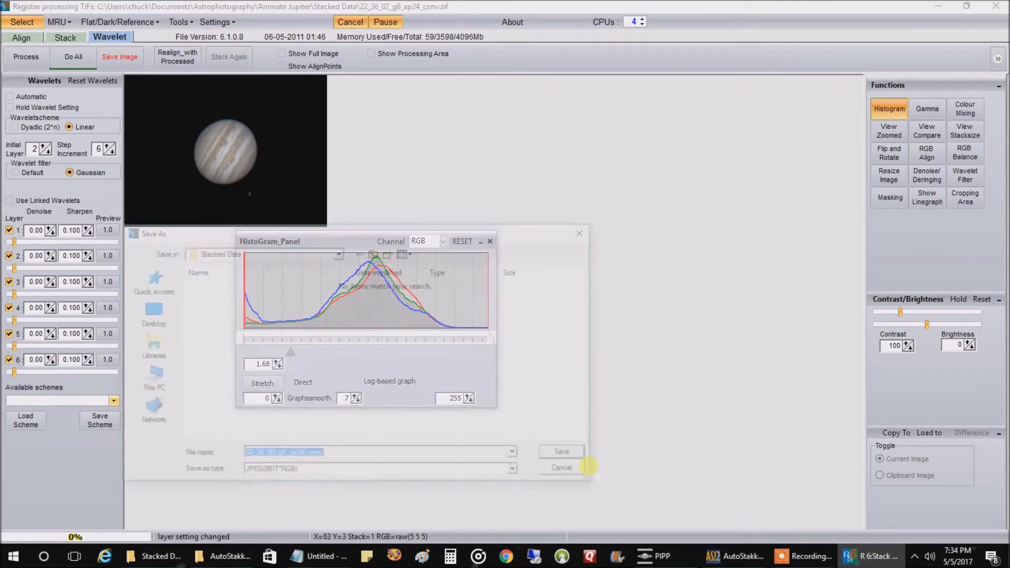
{"action": "left_click", "coordinate": [489, 241]}
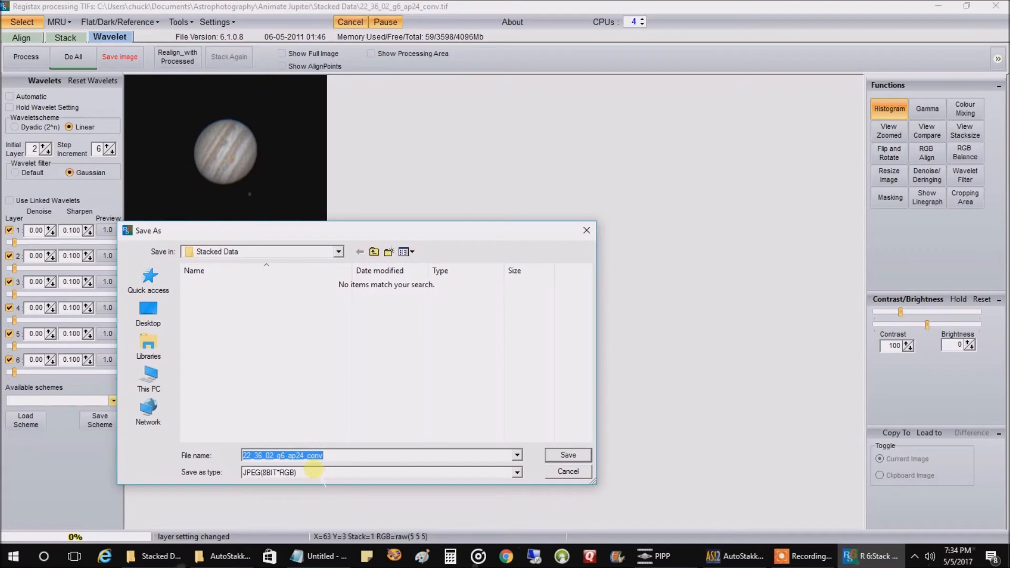
{"action": "mouse_move", "coordinate": [348, 462]}
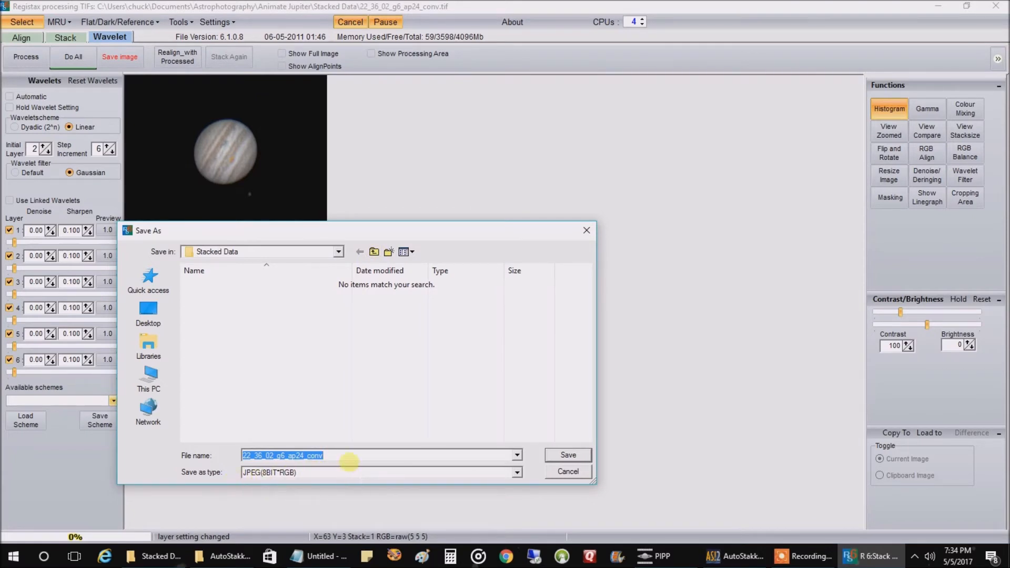
{"action": "type", "text": "1"}
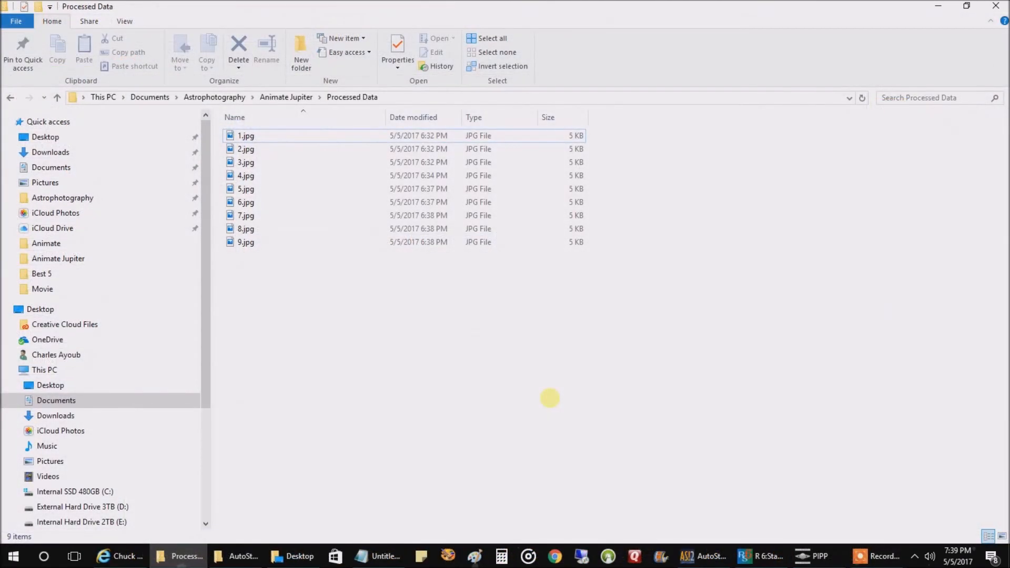
{"action": "mouse_move", "coordinate": [401, 279]}
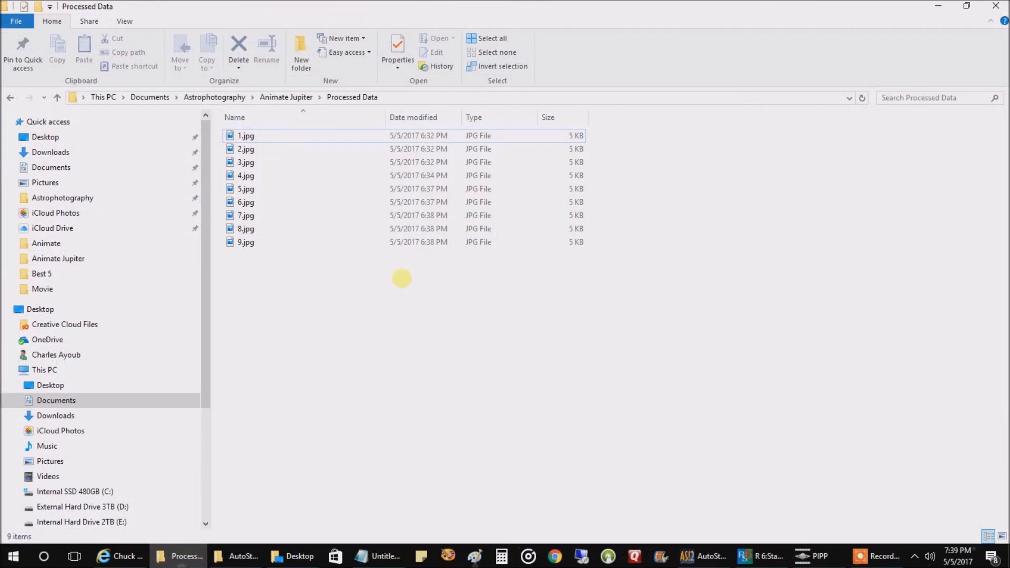
{"action": "double_click", "coordinate": [245, 135]}
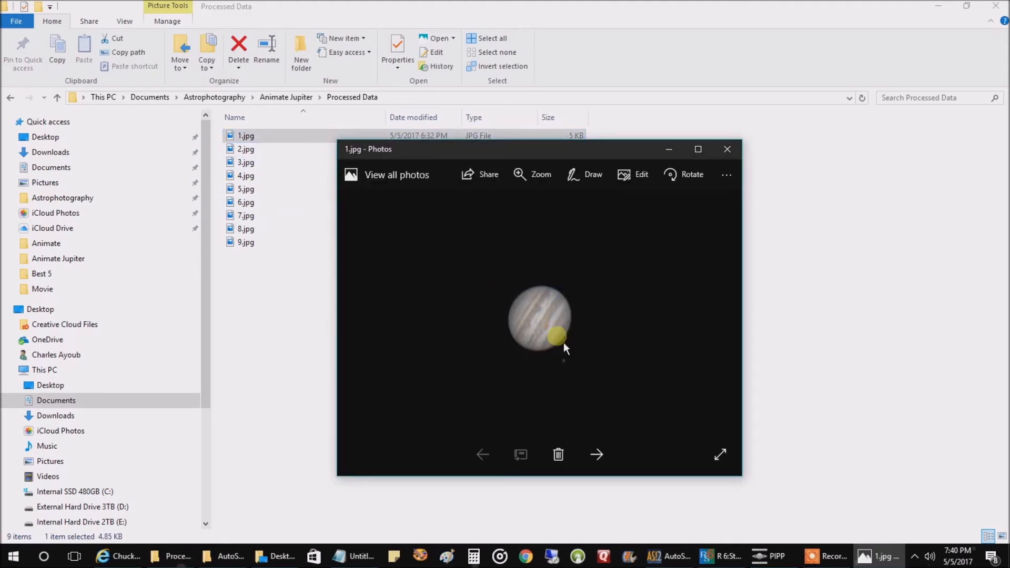
{"action": "mouse_move", "coordinate": [574, 375]}
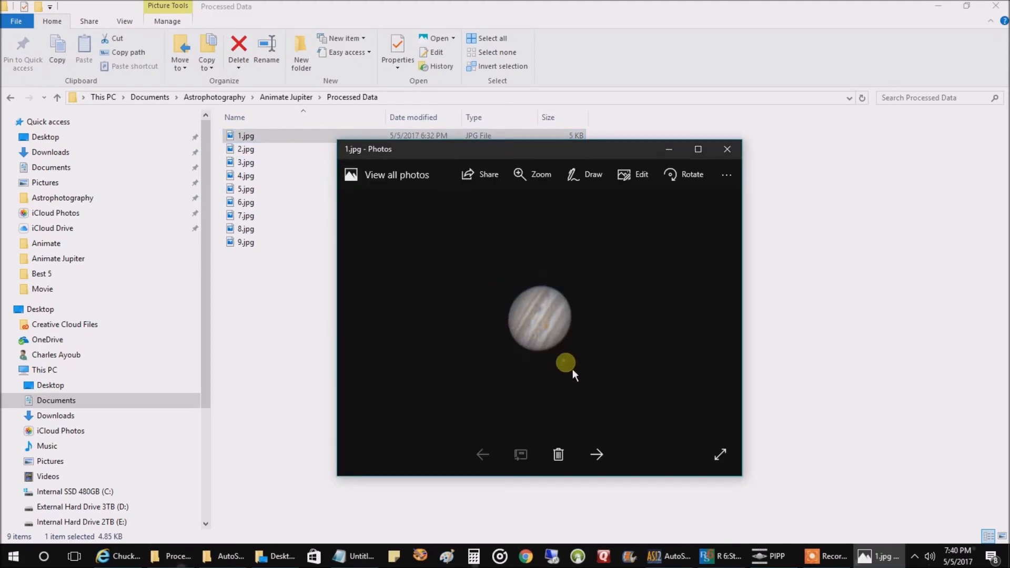
{"action": "mouse_move", "coordinate": [577, 369]}
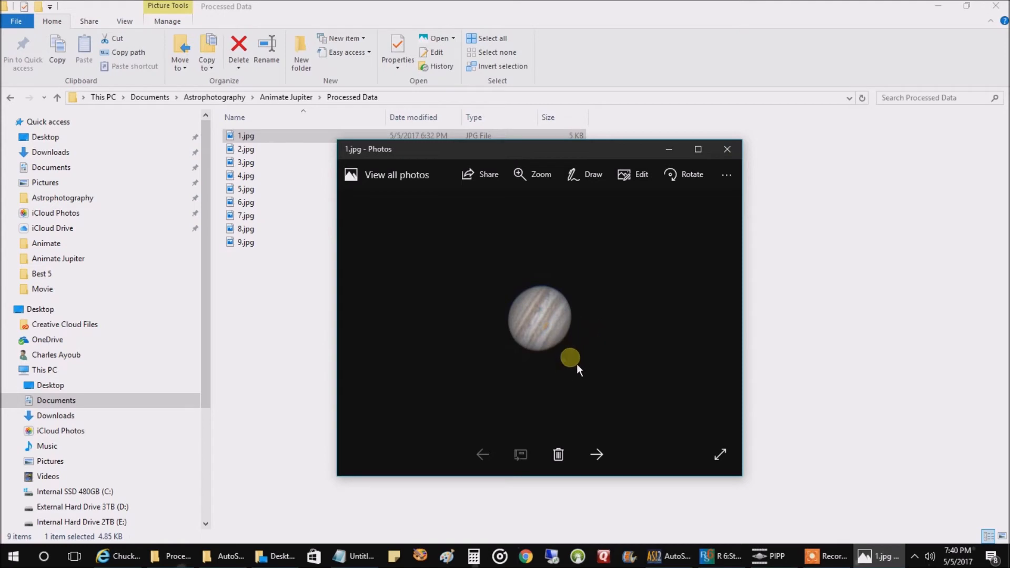
{"action": "mouse_move", "coordinate": [623, 238]}
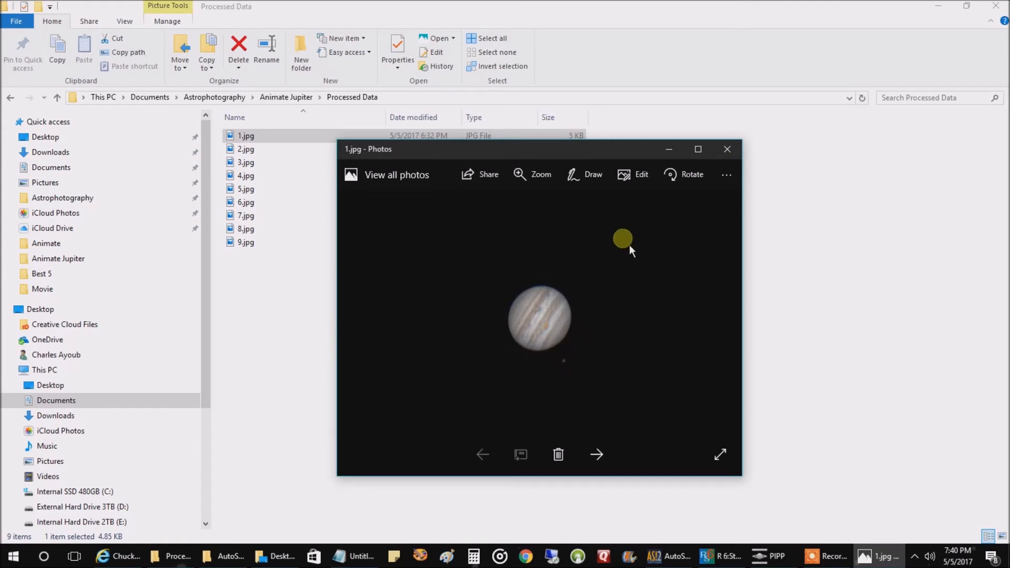
{"action": "mouse_move", "coordinate": [726, 149]}
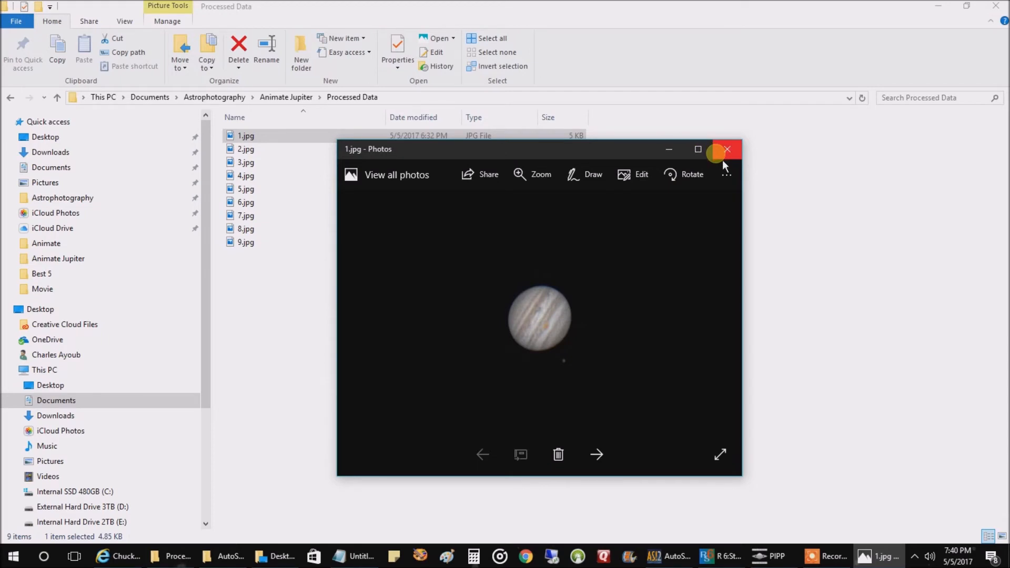
{"action": "left_click", "coordinate": [727, 149]}
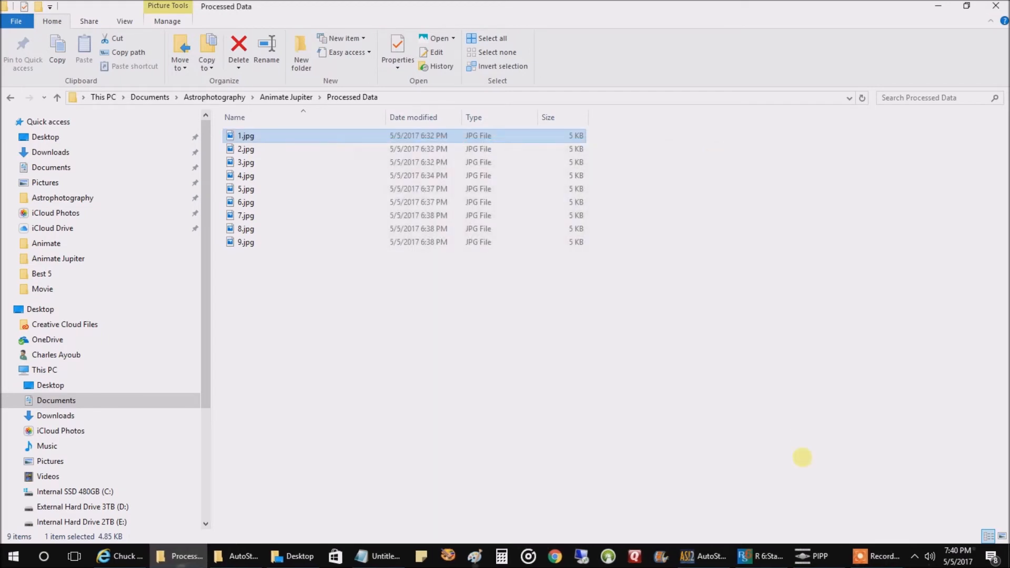
Add 1.jpg through 9.jpg from Animate Jupiter > Processed Data as PIPP source files
{"action": "left_click", "coordinate": [817, 556]}
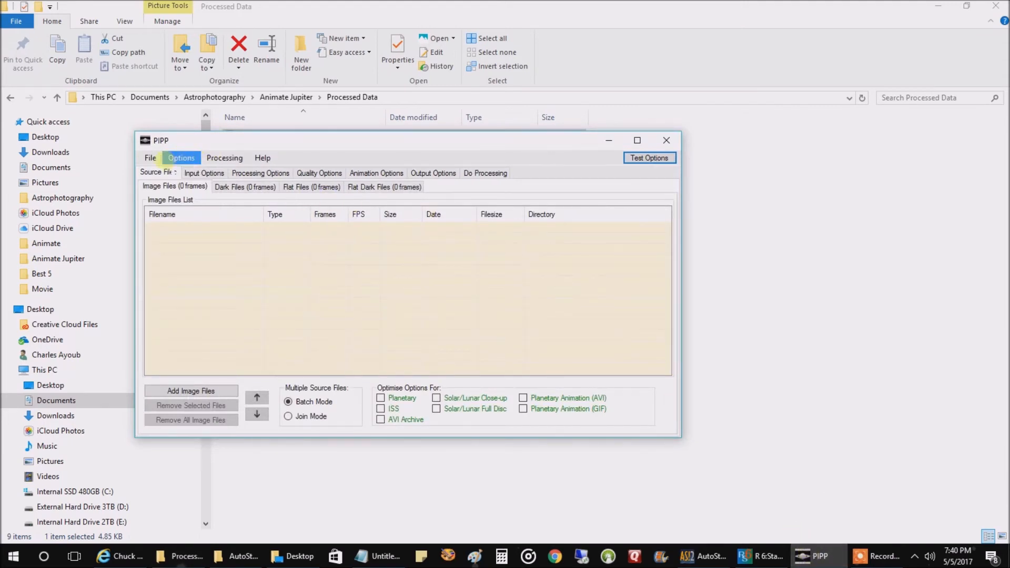
{"action": "left_click", "coordinate": [150, 158]}
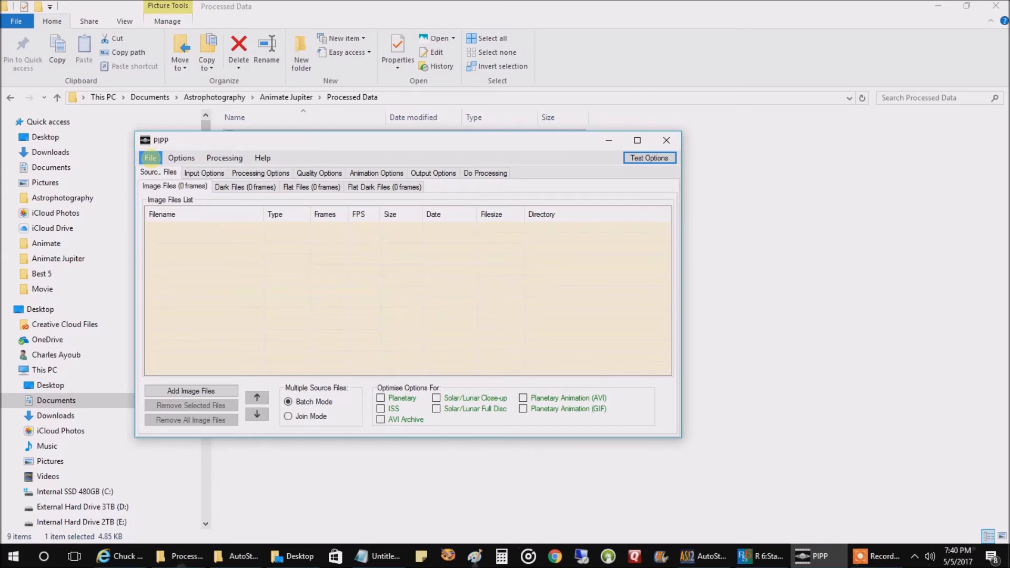
{"action": "left_click", "coordinate": [150, 157]}
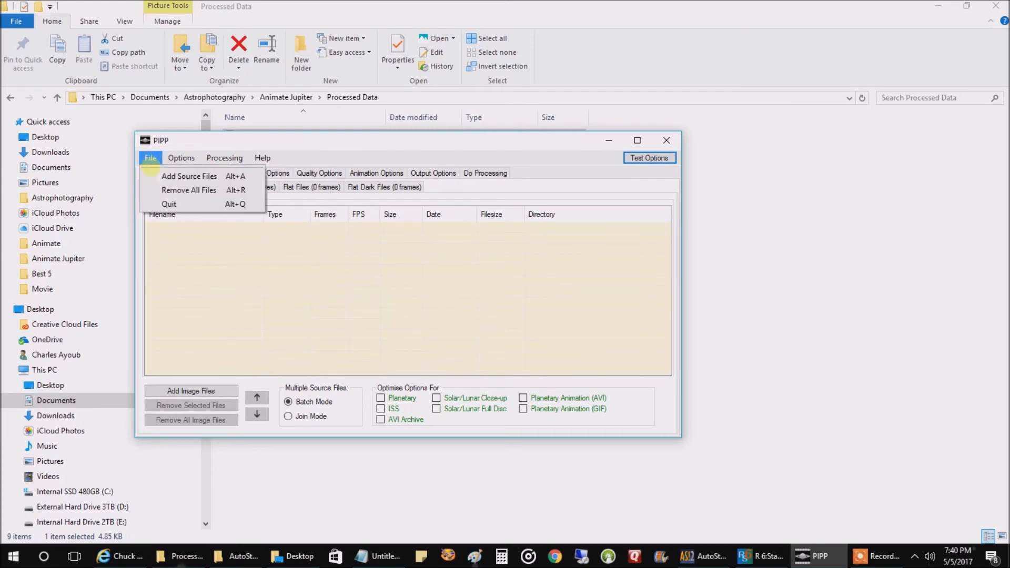
{"action": "left_click", "coordinate": [190, 175]}
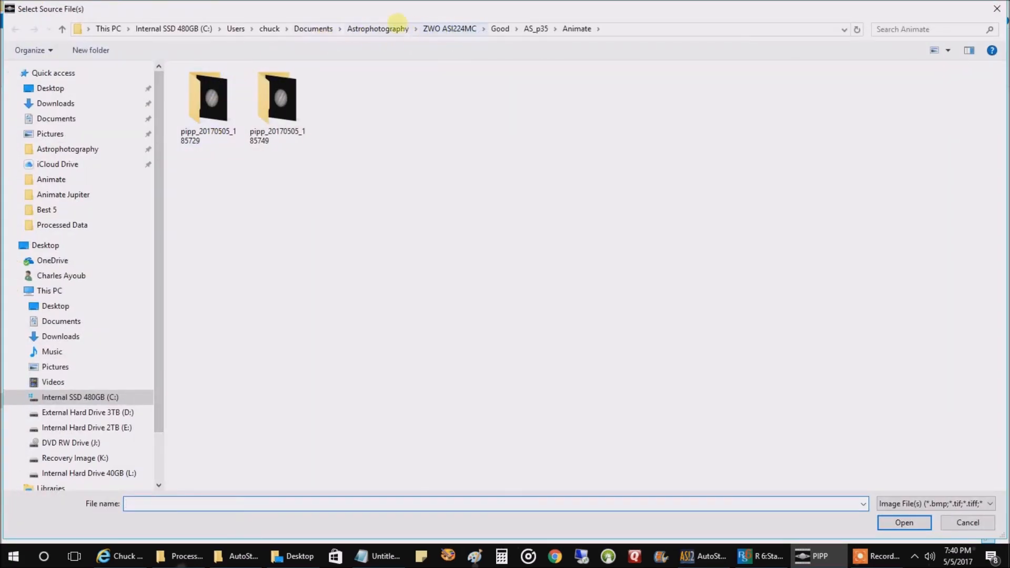
{"action": "left_click", "coordinate": [378, 29]}
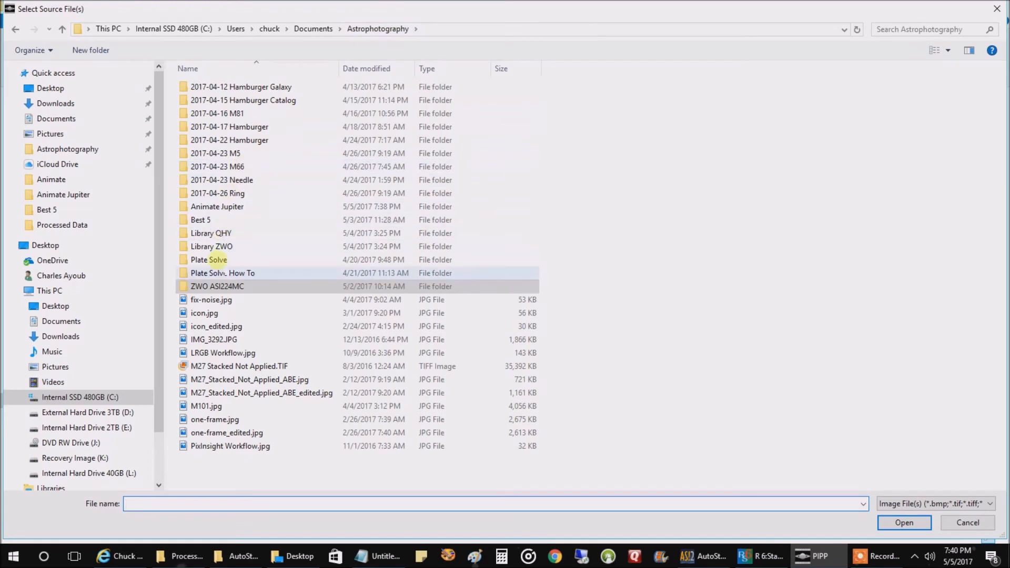
{"action": "double_click", "coordinate": [216, 206]}
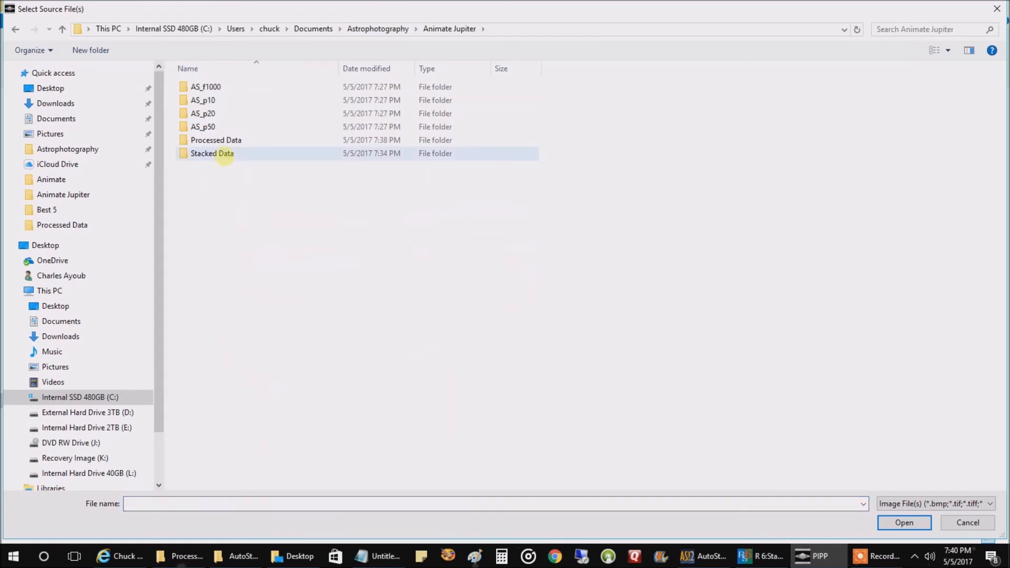
{"action": "double_click", "coordinate": [215, 140]}
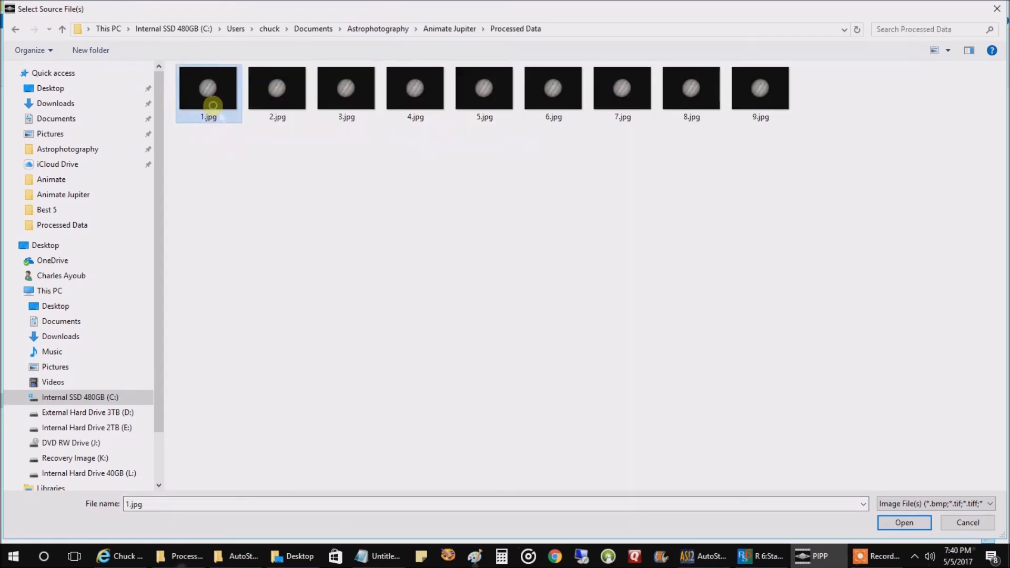
{"action": "left_click", "coordinate": [760, 88]}
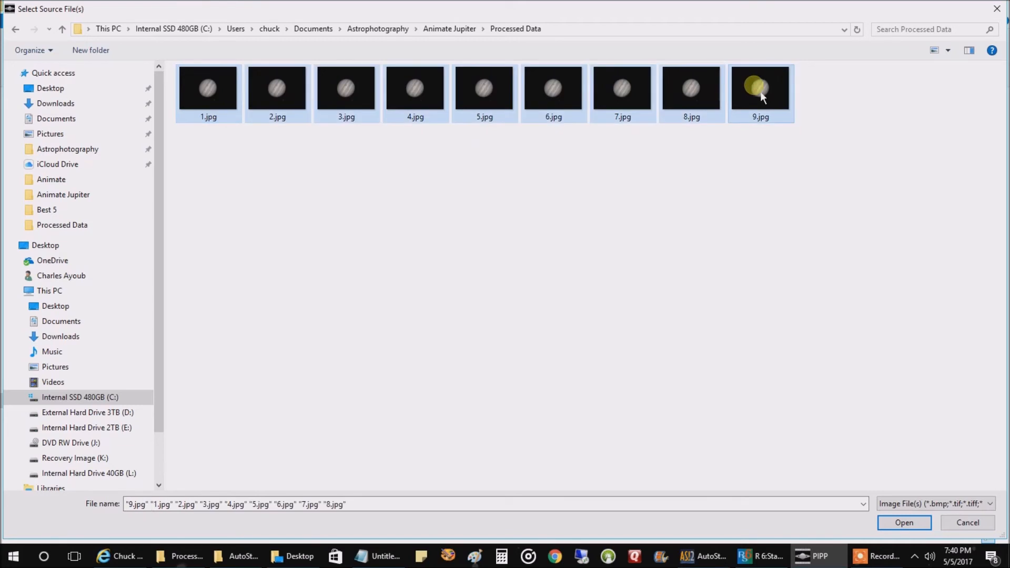
{"action": "left_click", "coordinate": [903, 522]}
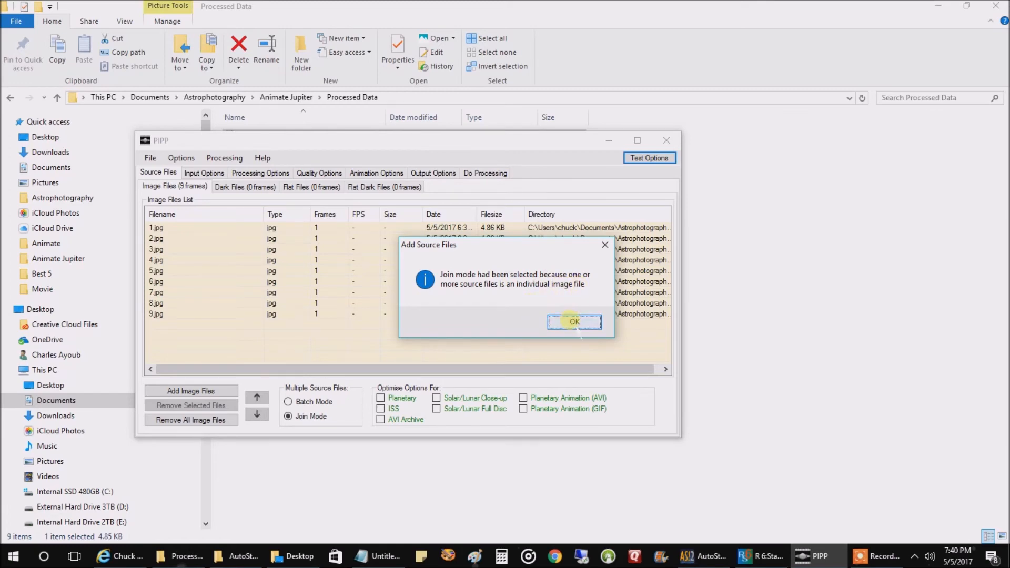
Dismiss the join-mode notice, then move and close the 320×240 output frame preview
{"action": "left_click", "coordinate": [572, 322]}
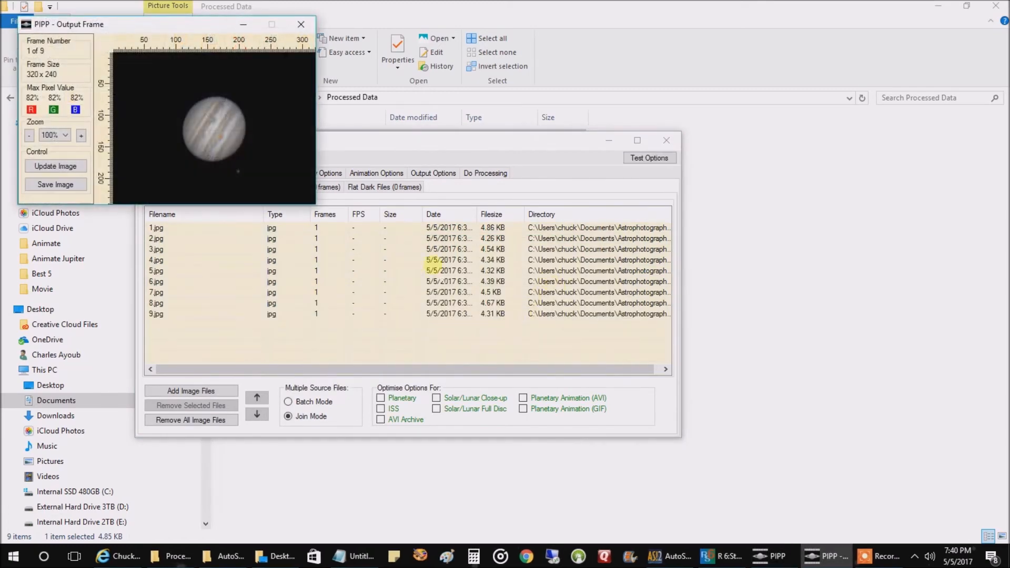
{"action": "left_click_drag", "start_coordinate": [68, 24], "coordinate": [214, 141]}
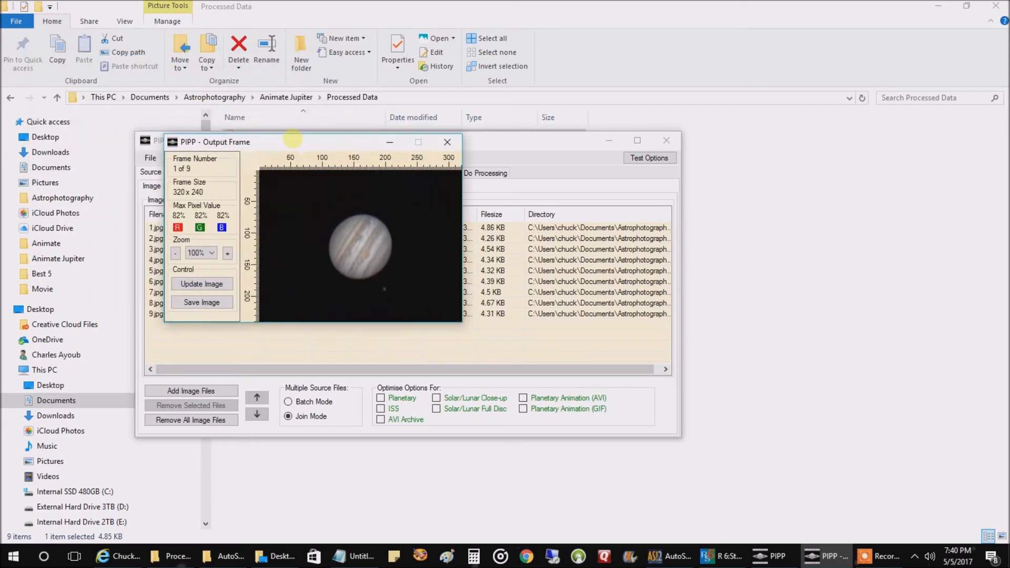
{"action": "left_click_drag", "start_coordinate": [214, 141], "coordinate": [129, 71]}
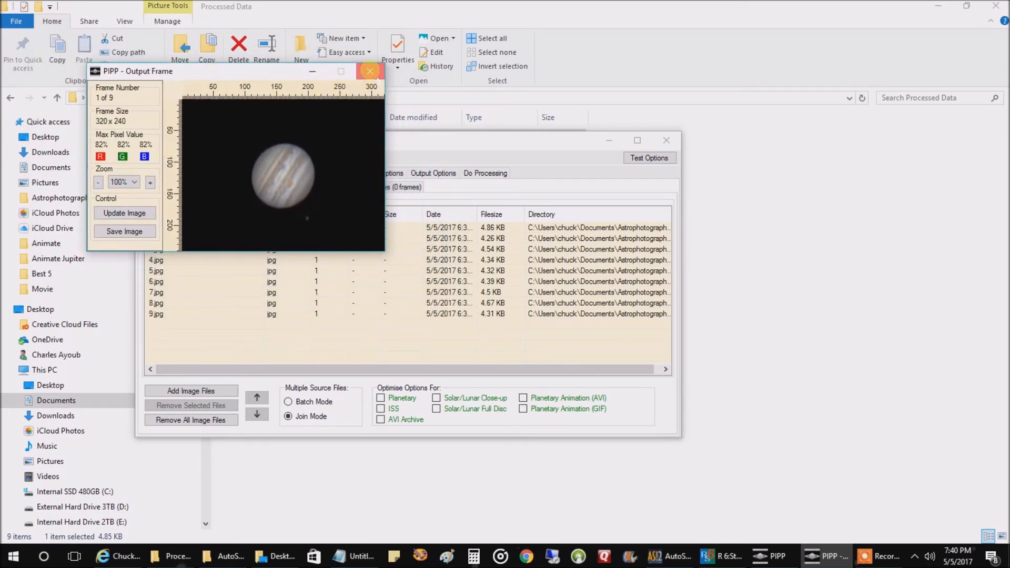
{"action": "left_click", "coordinate": [370, 71]}
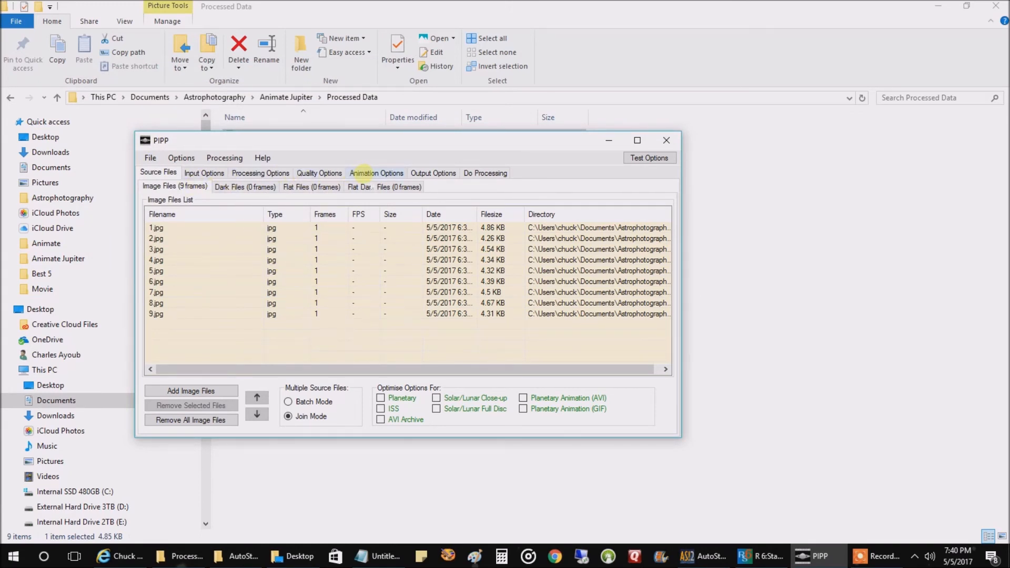
Enable 'Play All Frames In Reverse Order After Forward Play' in PIPP's animation options
{"action": "left_click", "coordinate": [376, 173]}
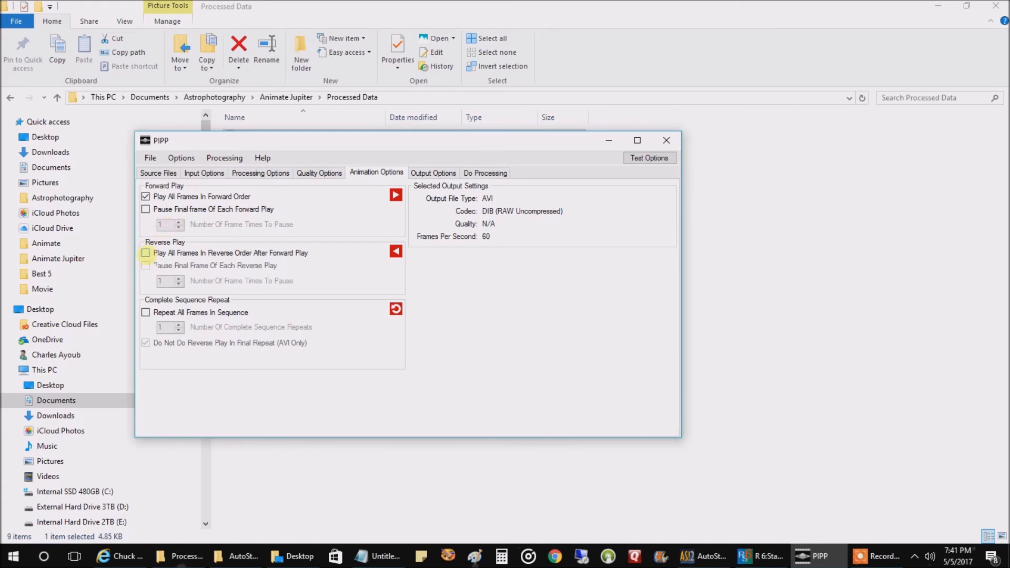
{"action": "left_click", "coordinate": [146, 252]}
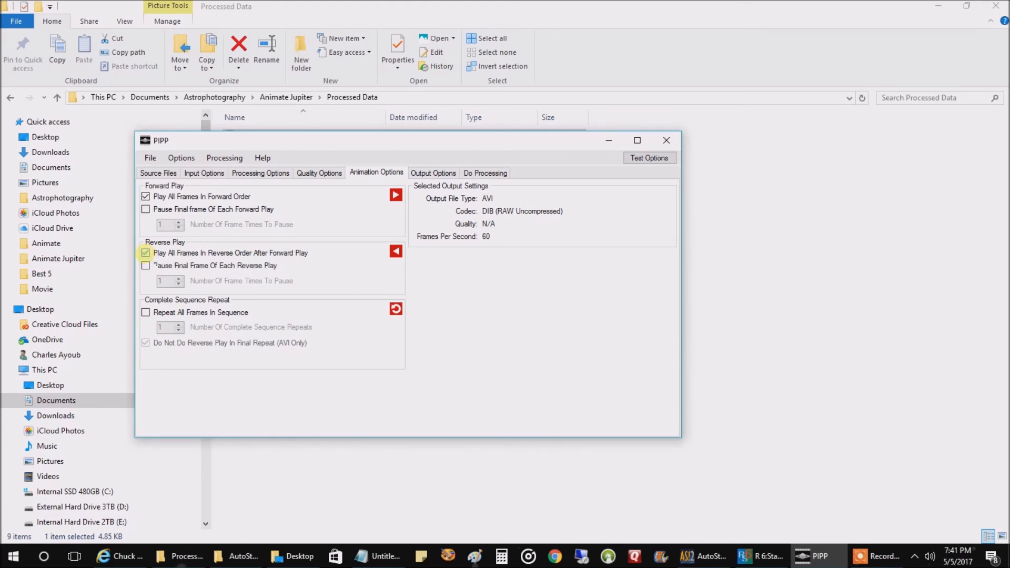
{"action": "left_click", "coordinate": [146, 253]}
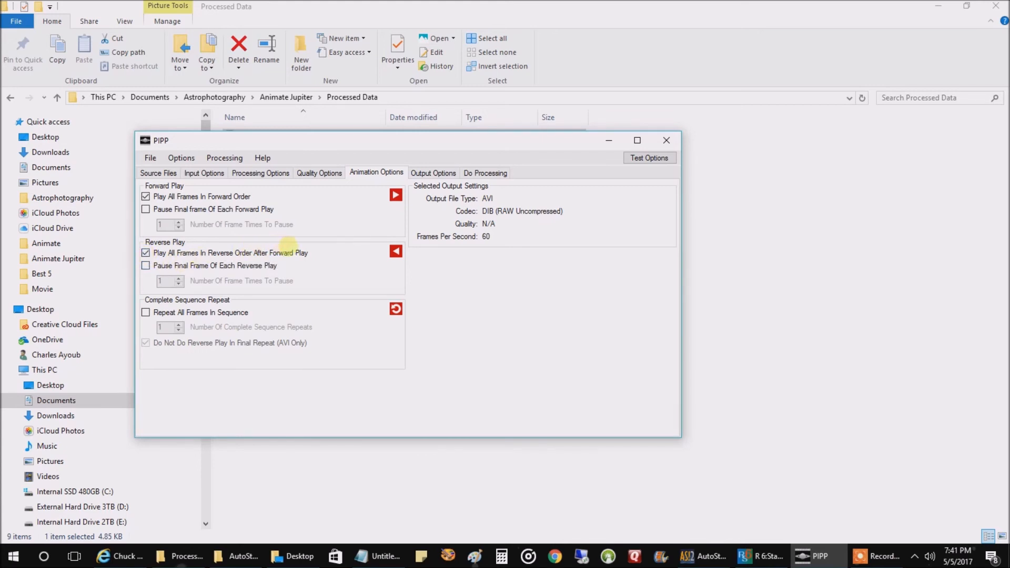
{"action": "mouse_move", "coordinate": [422, 192]}
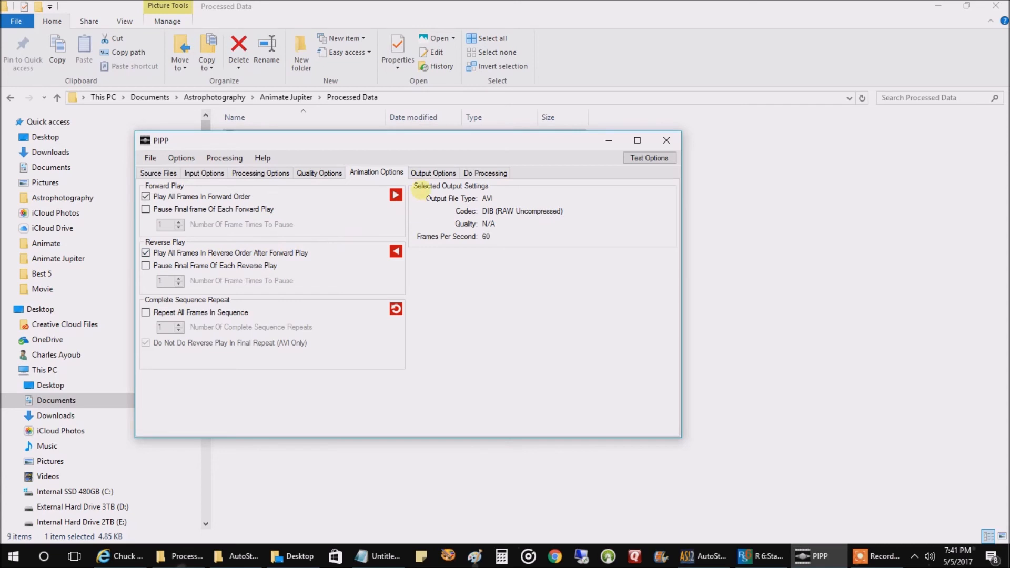
{"action": "left_click", "coordinate": [433, 172]}
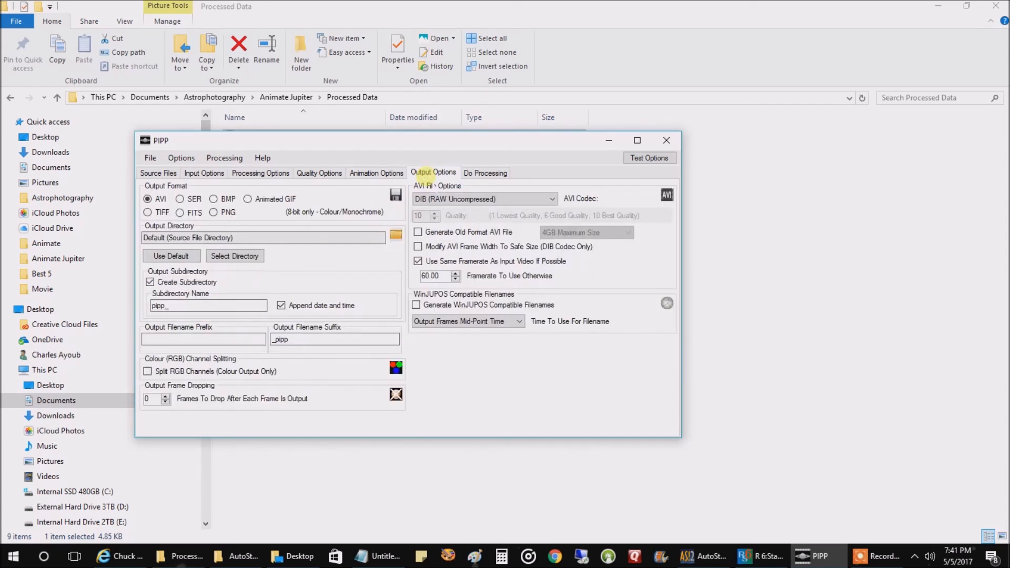
{"action": "mouse_move", "coordinate": [325, 186]}
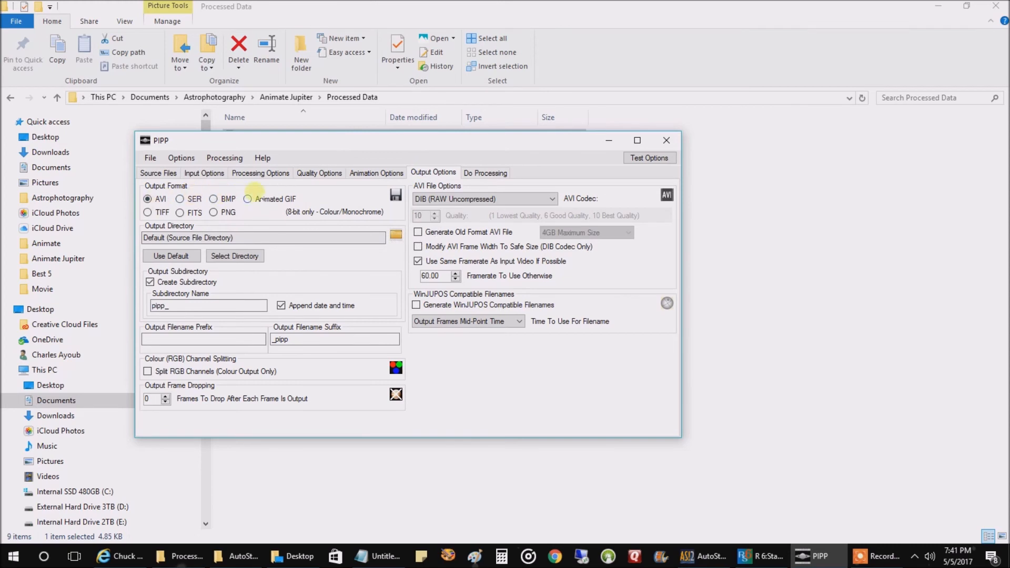
Set PIPP output to a repeatedly looping animated GIF at framerate 20
{"action": "left_click", "coordinate": [247, 198]}
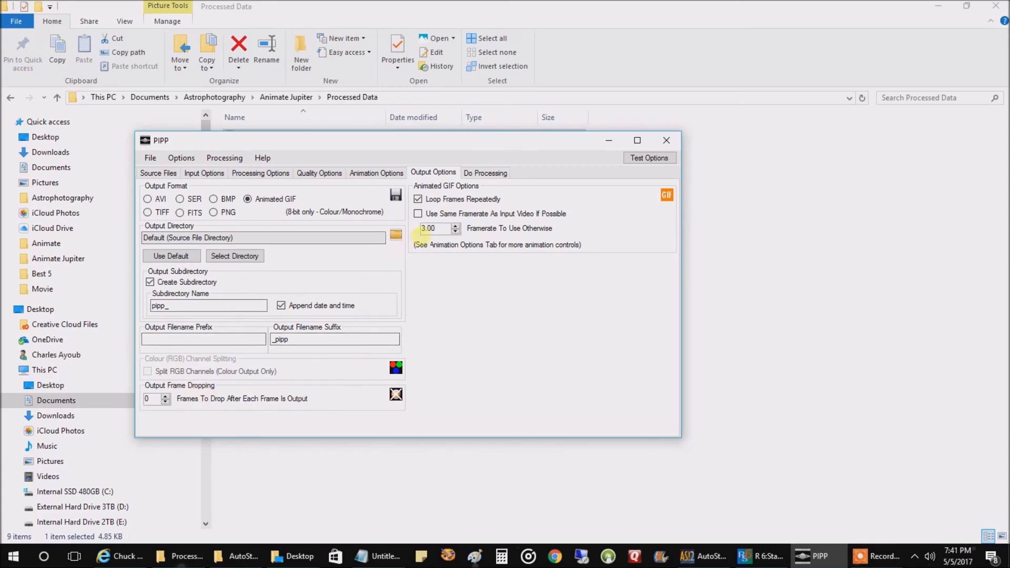
{"action": "triple_click", "coordinate": [432, 228]}
{"action": "type", "text": "20"}
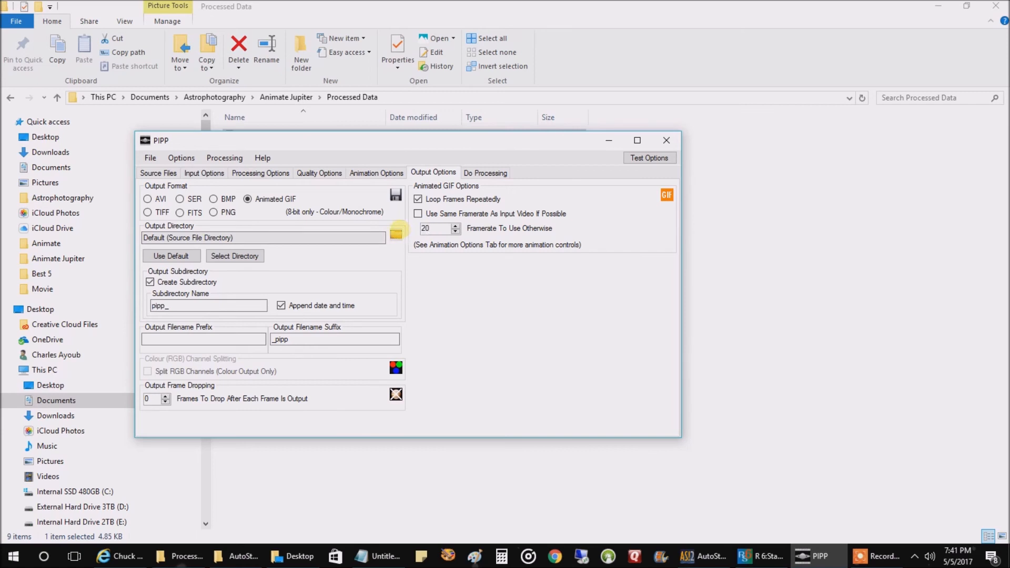
{"action": "left_click", "coordinate": [485, 172]}
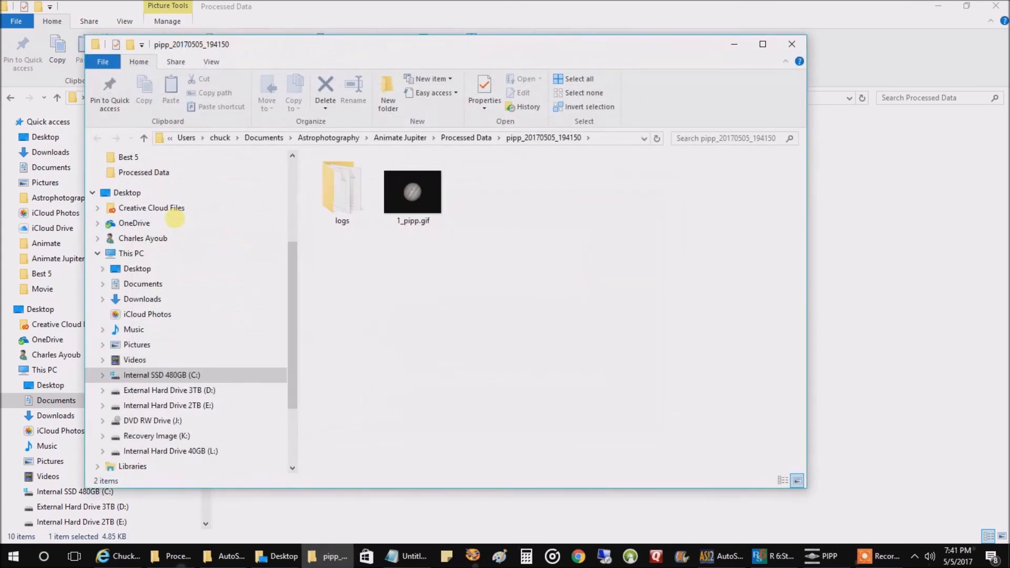
{"action": "mouse_move", "coordinate": [494, 285]}
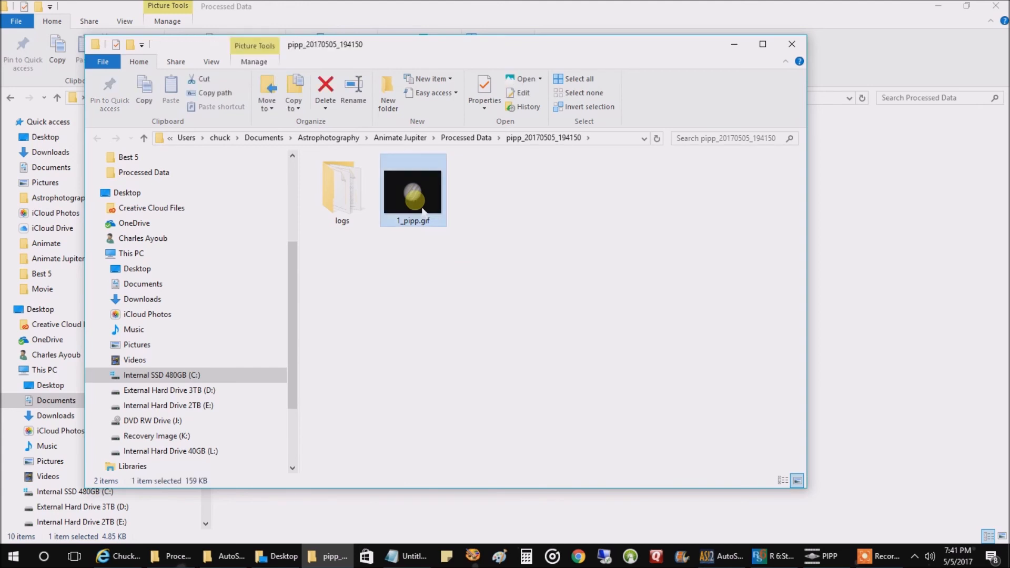
Open 1_pipp.gif from the pipp output folder in Photos and maximize the window
{"action": "double_click", "coordinate": [413, 186]}
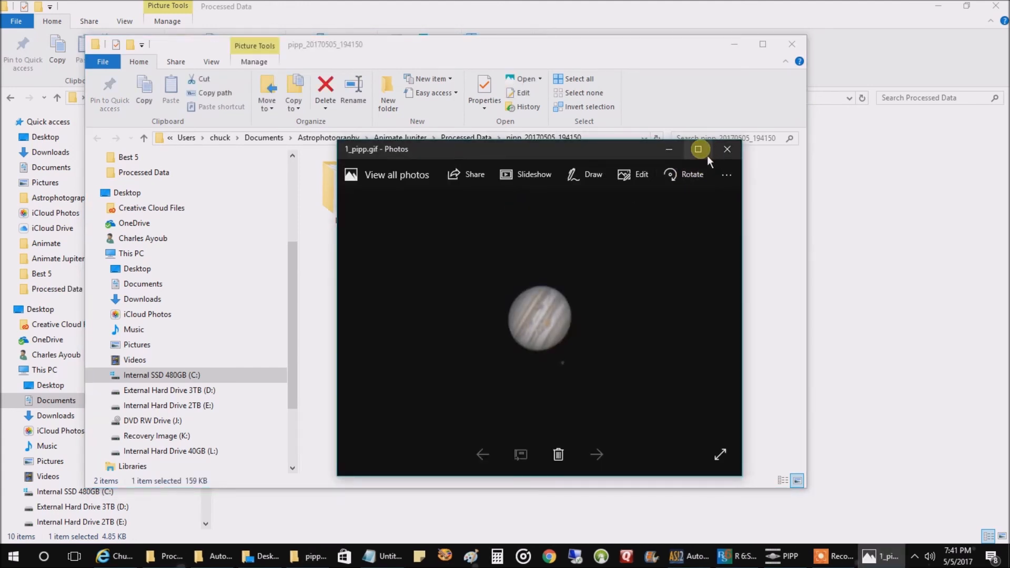
{"action": "left_click", "coordinate": [698, 148]}
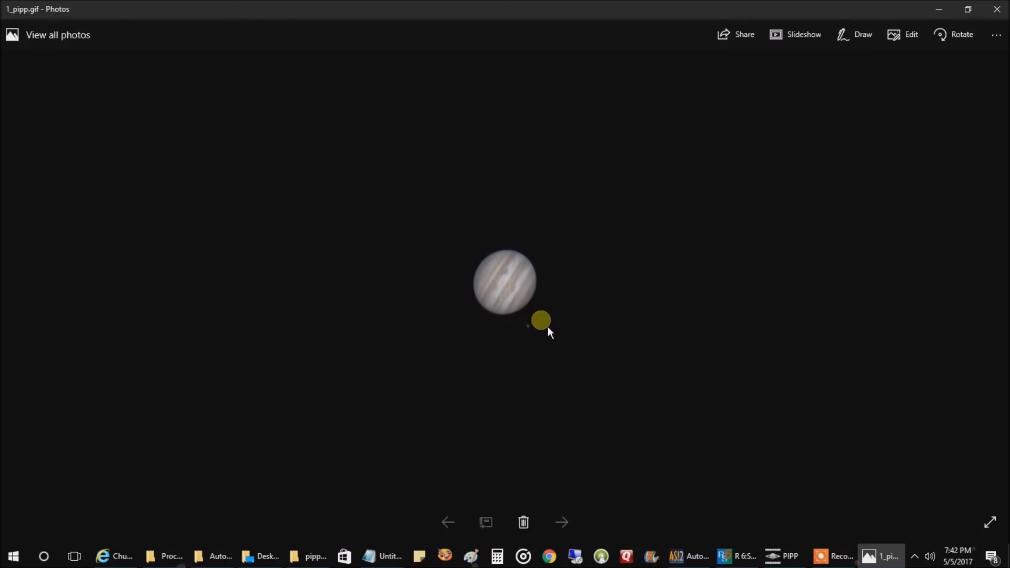
{"action": "mouse_move", "coordinate": [521, 339]}
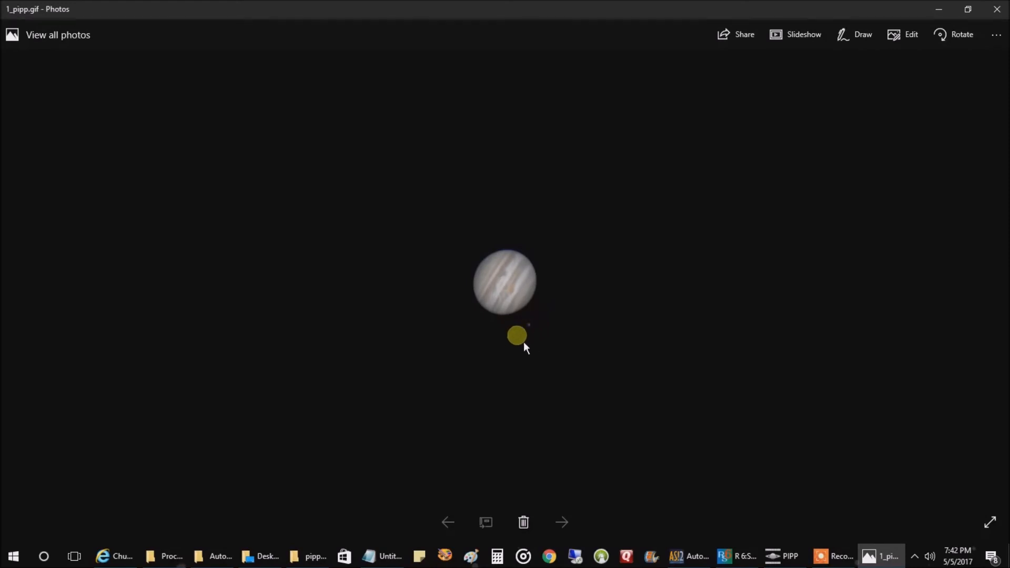